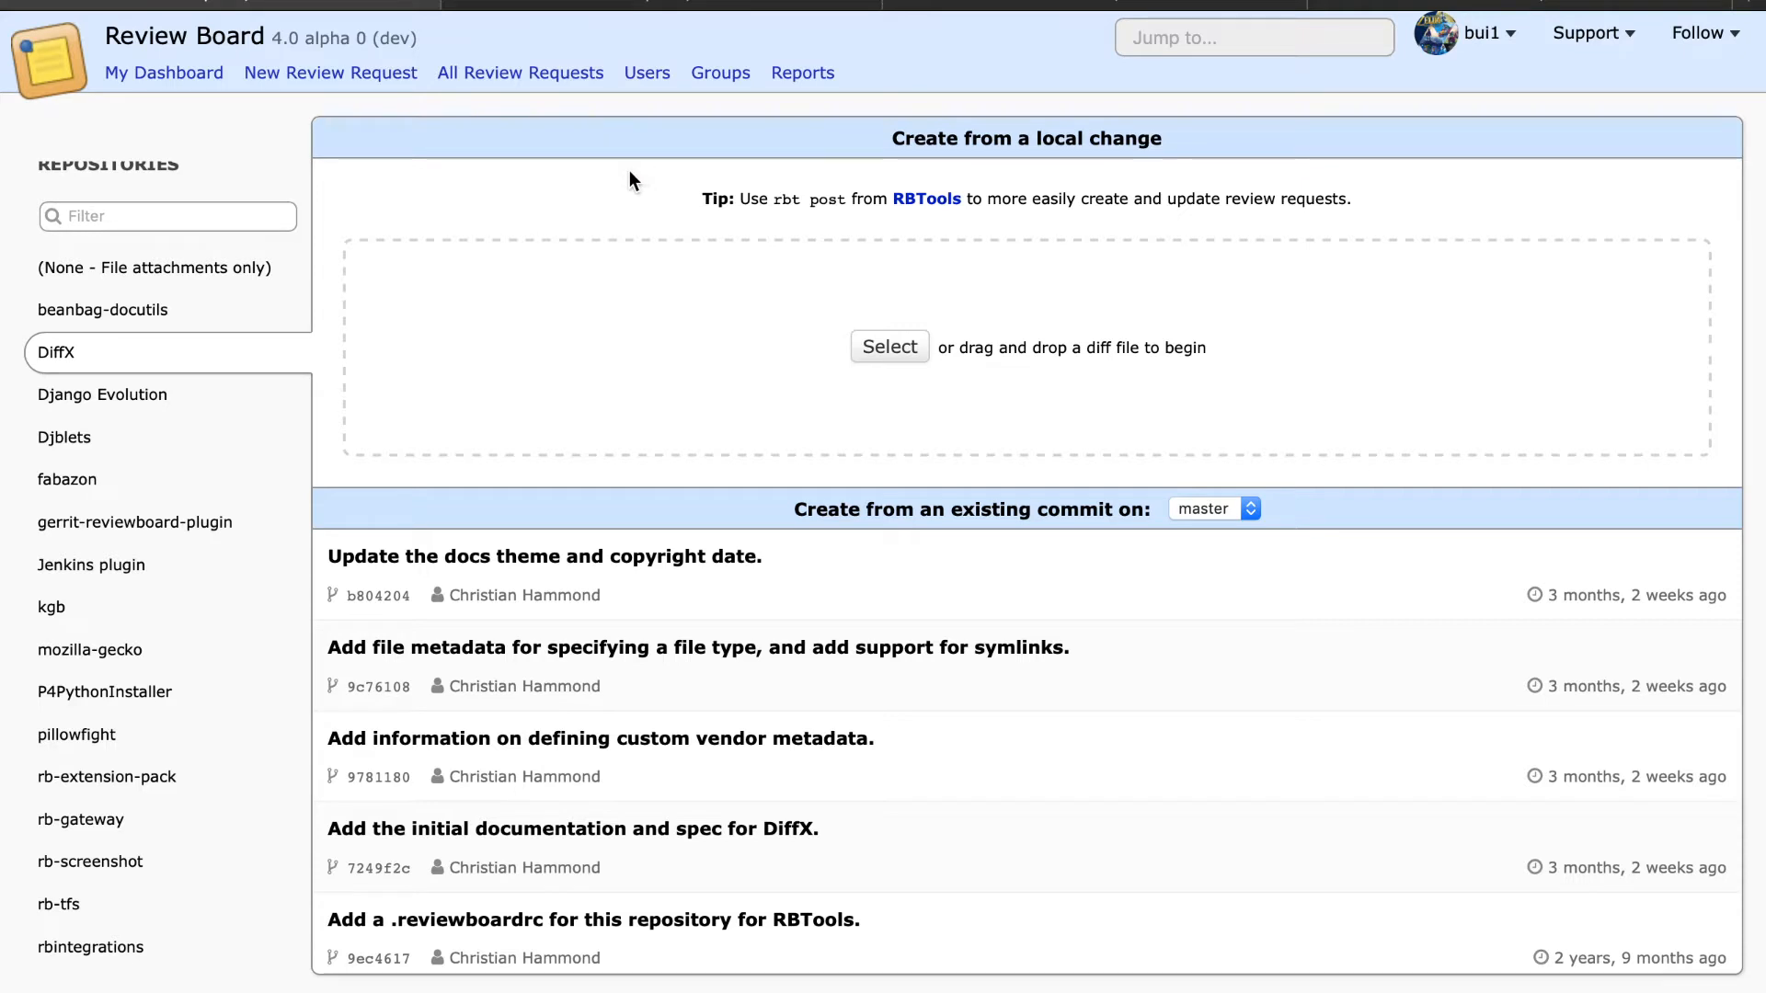
mouse_move(353, 109)
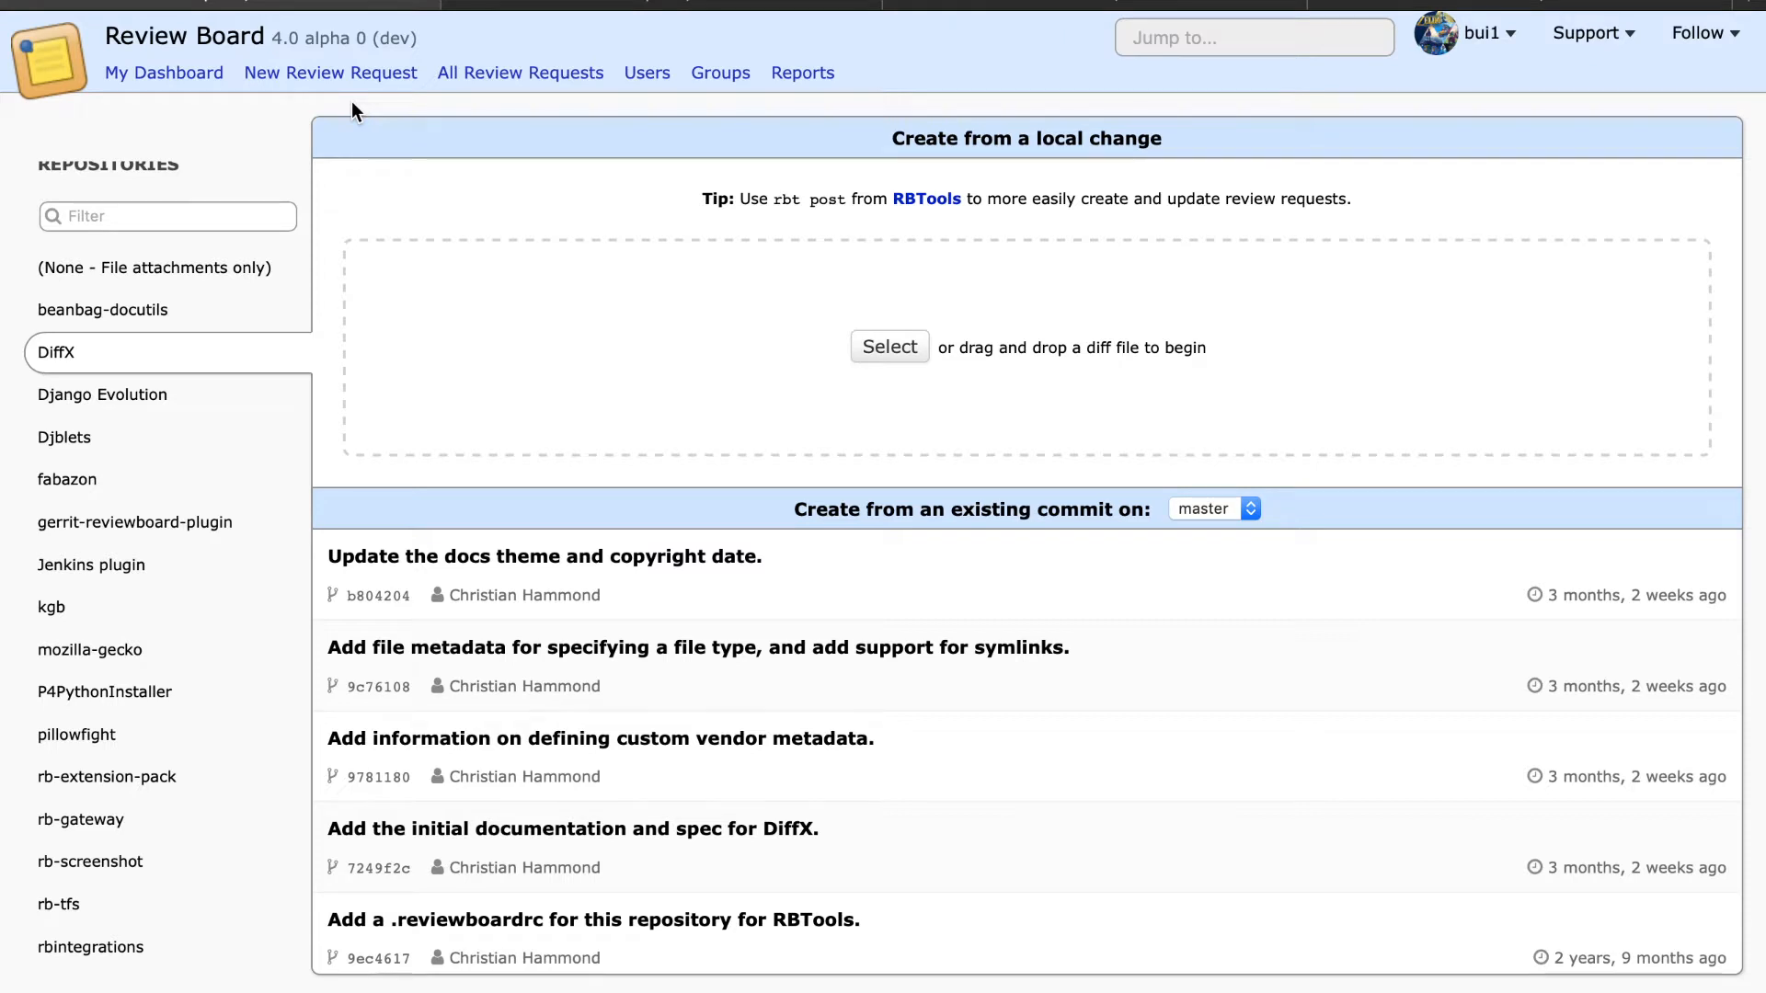
mouse_move(247, 310)
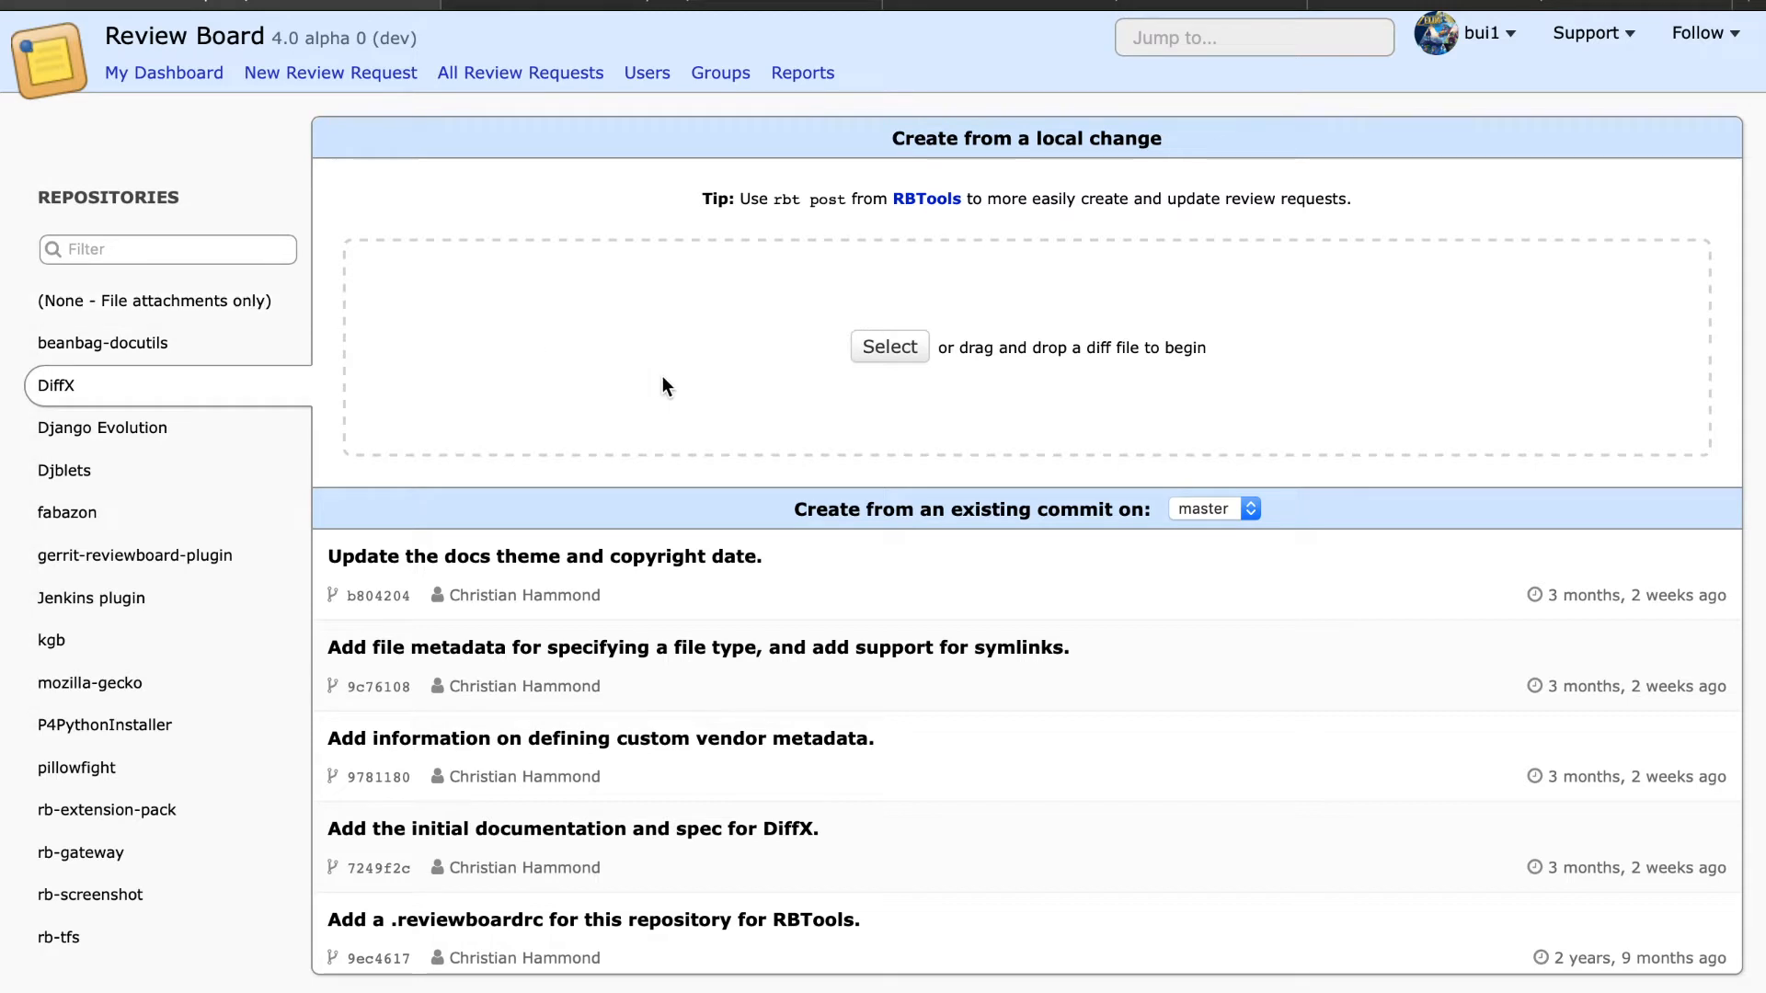
mouse_move(566, 729)
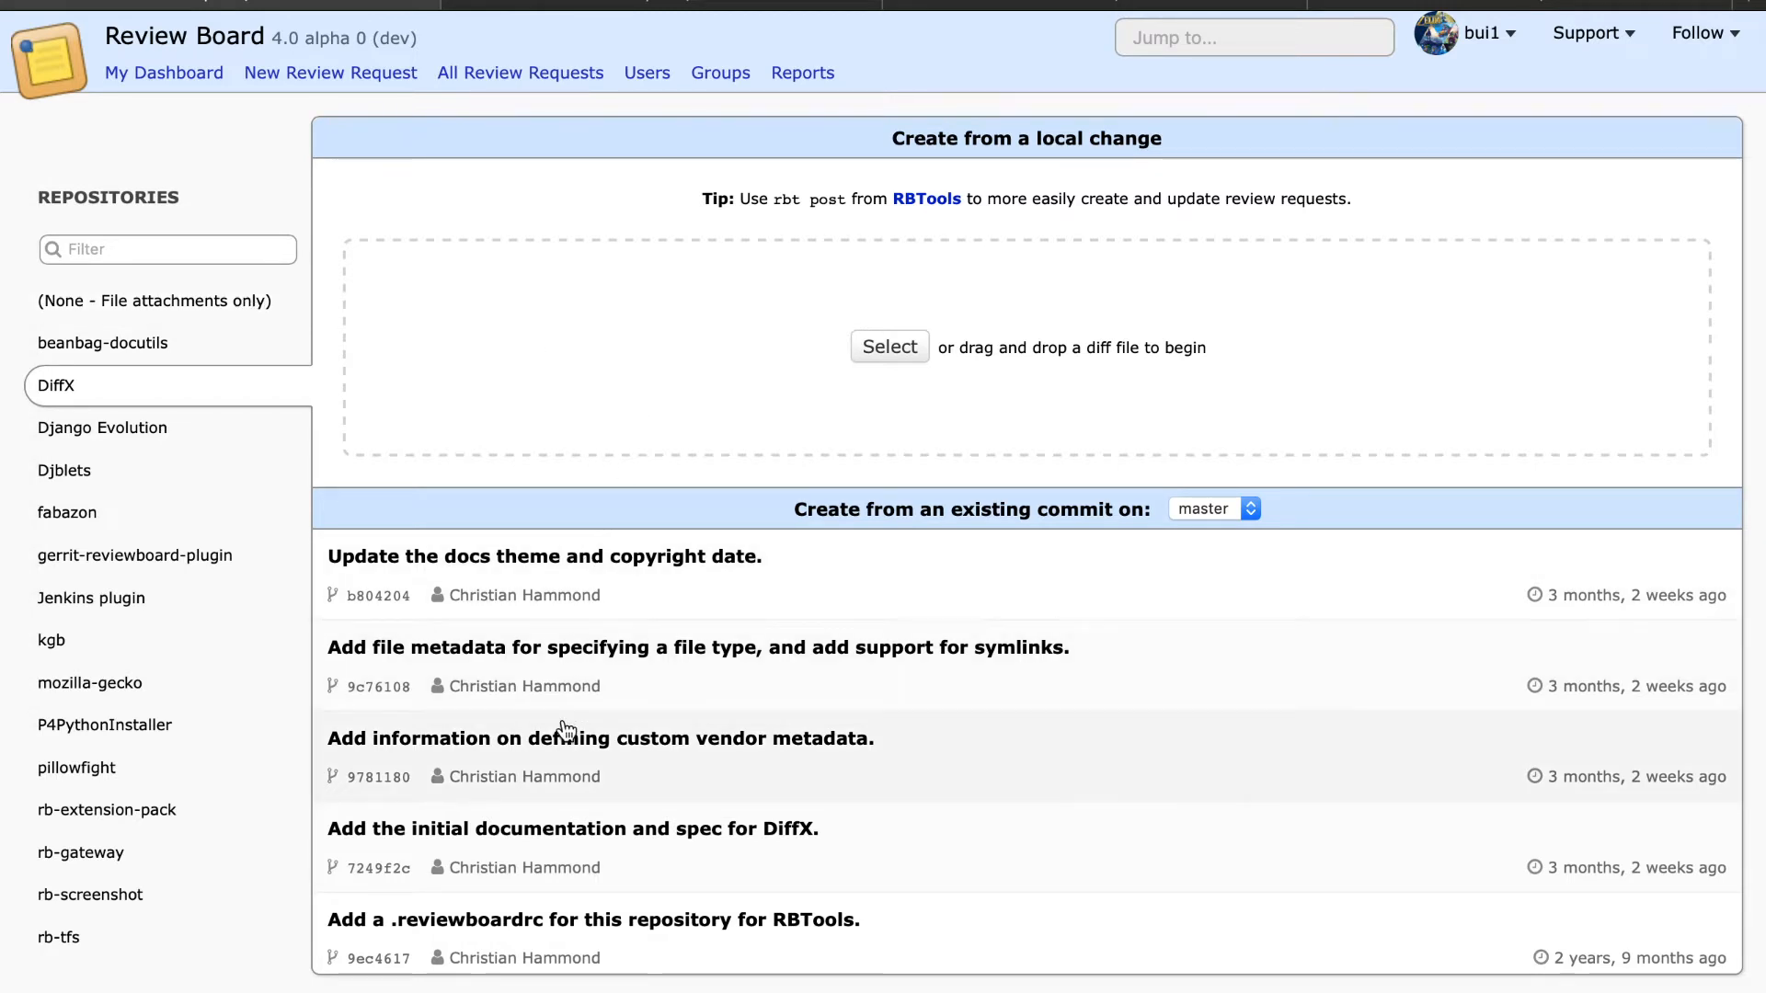
mouse_move(733, 676)
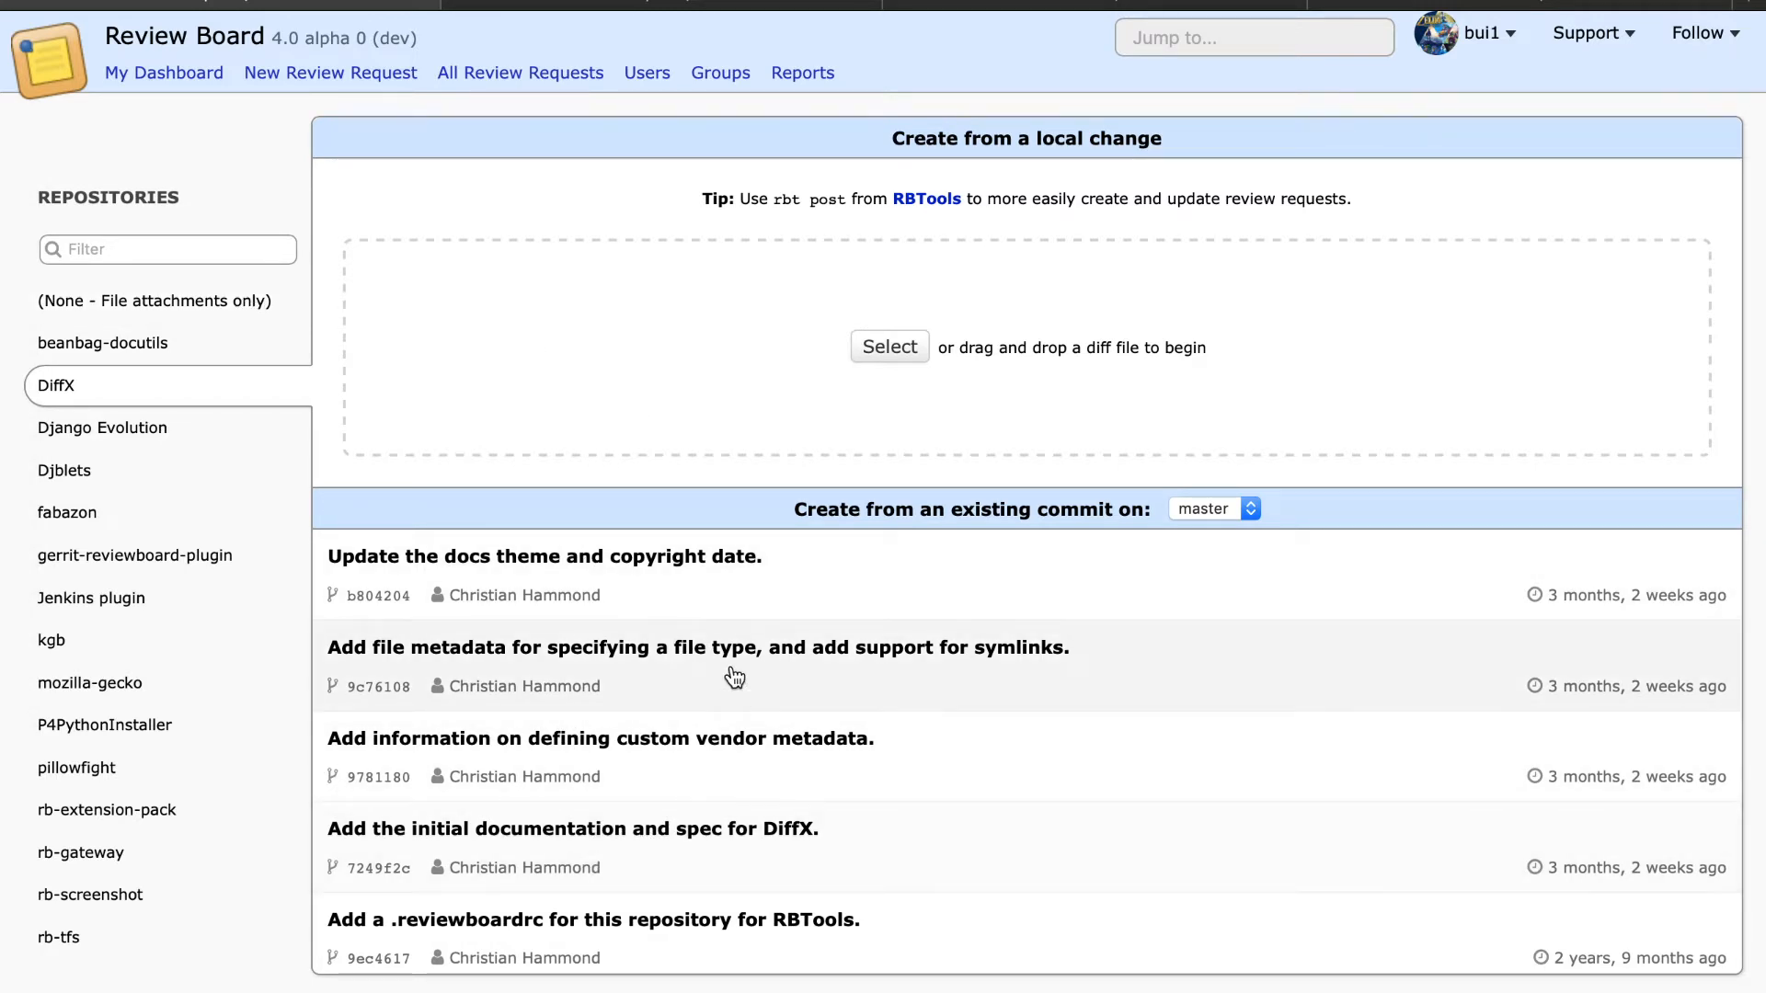
mouse_move(833, 275)
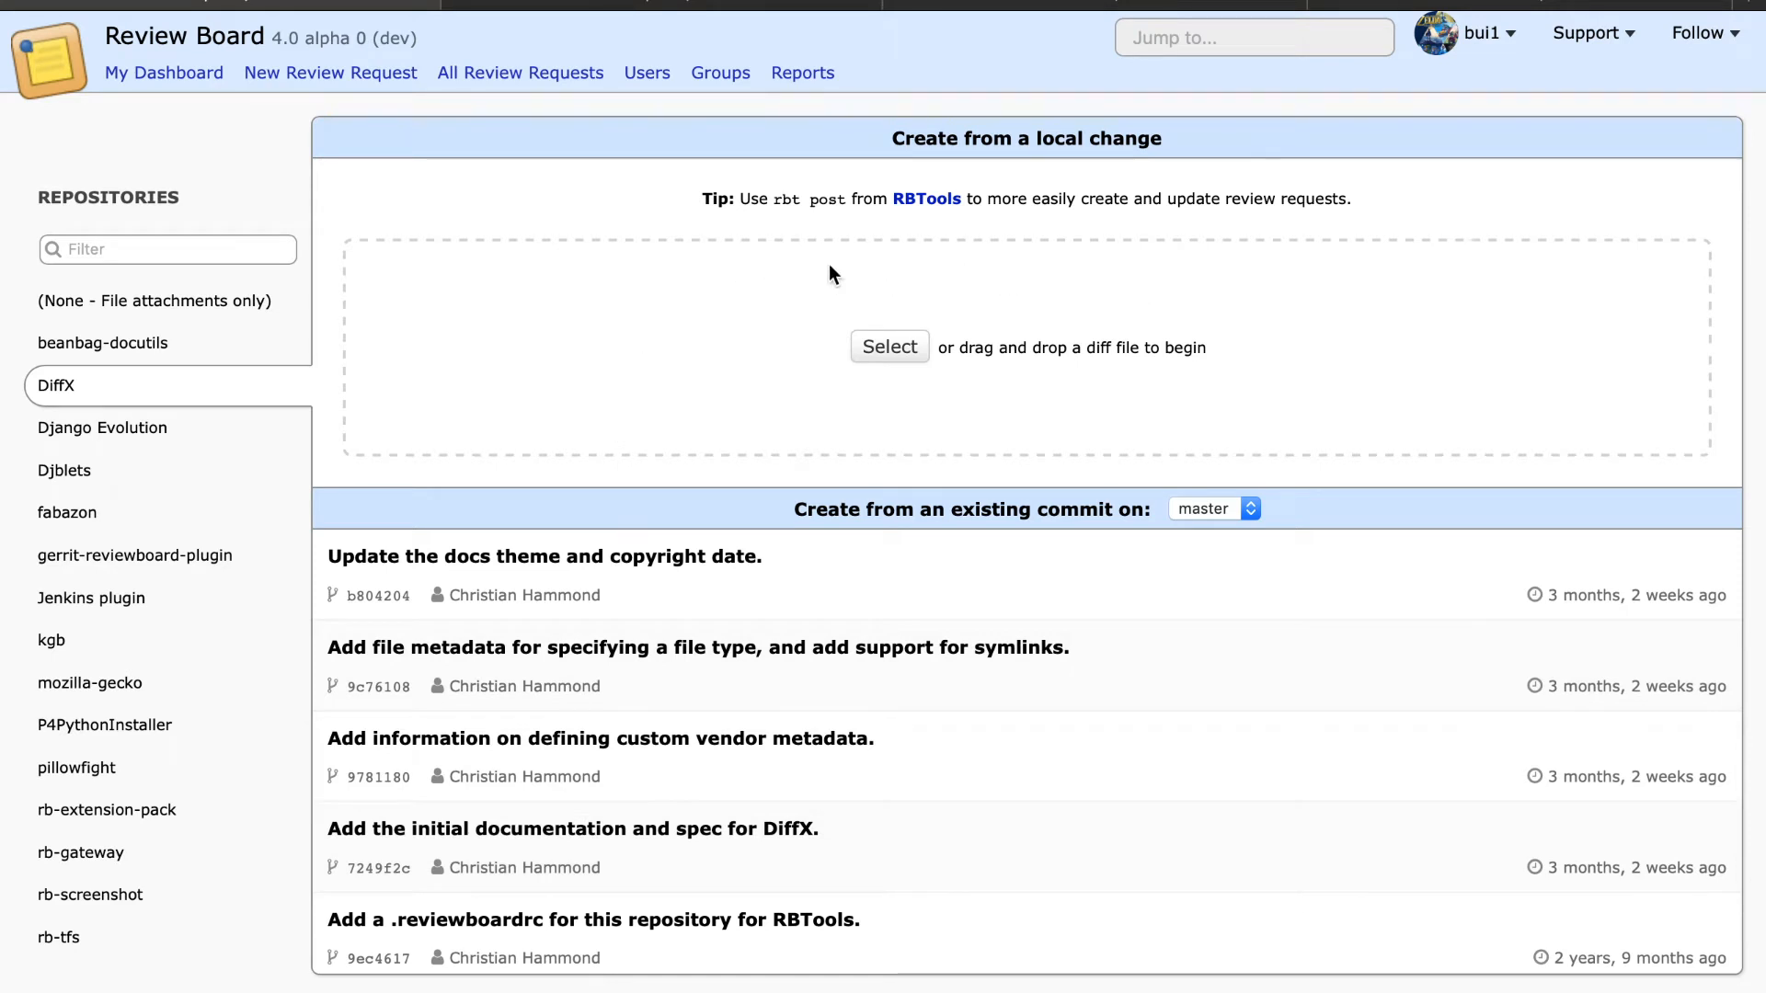
mouse_move(816, 240)
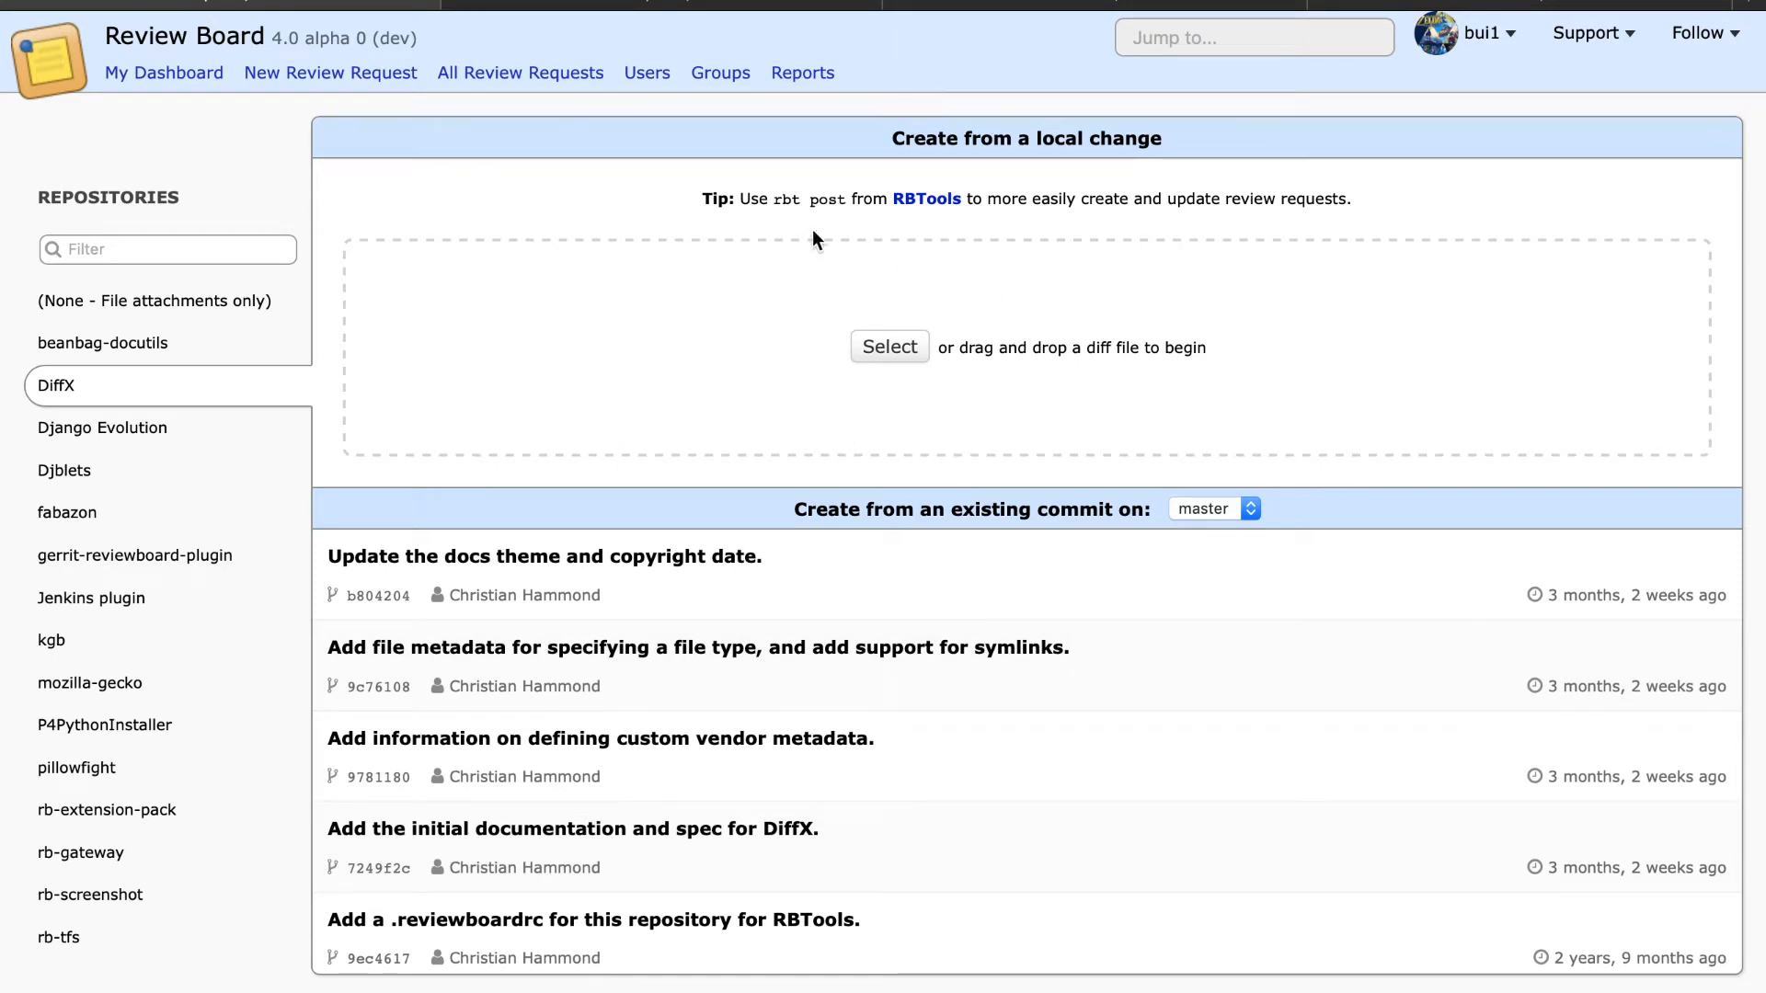
mouse_move(679, 209)
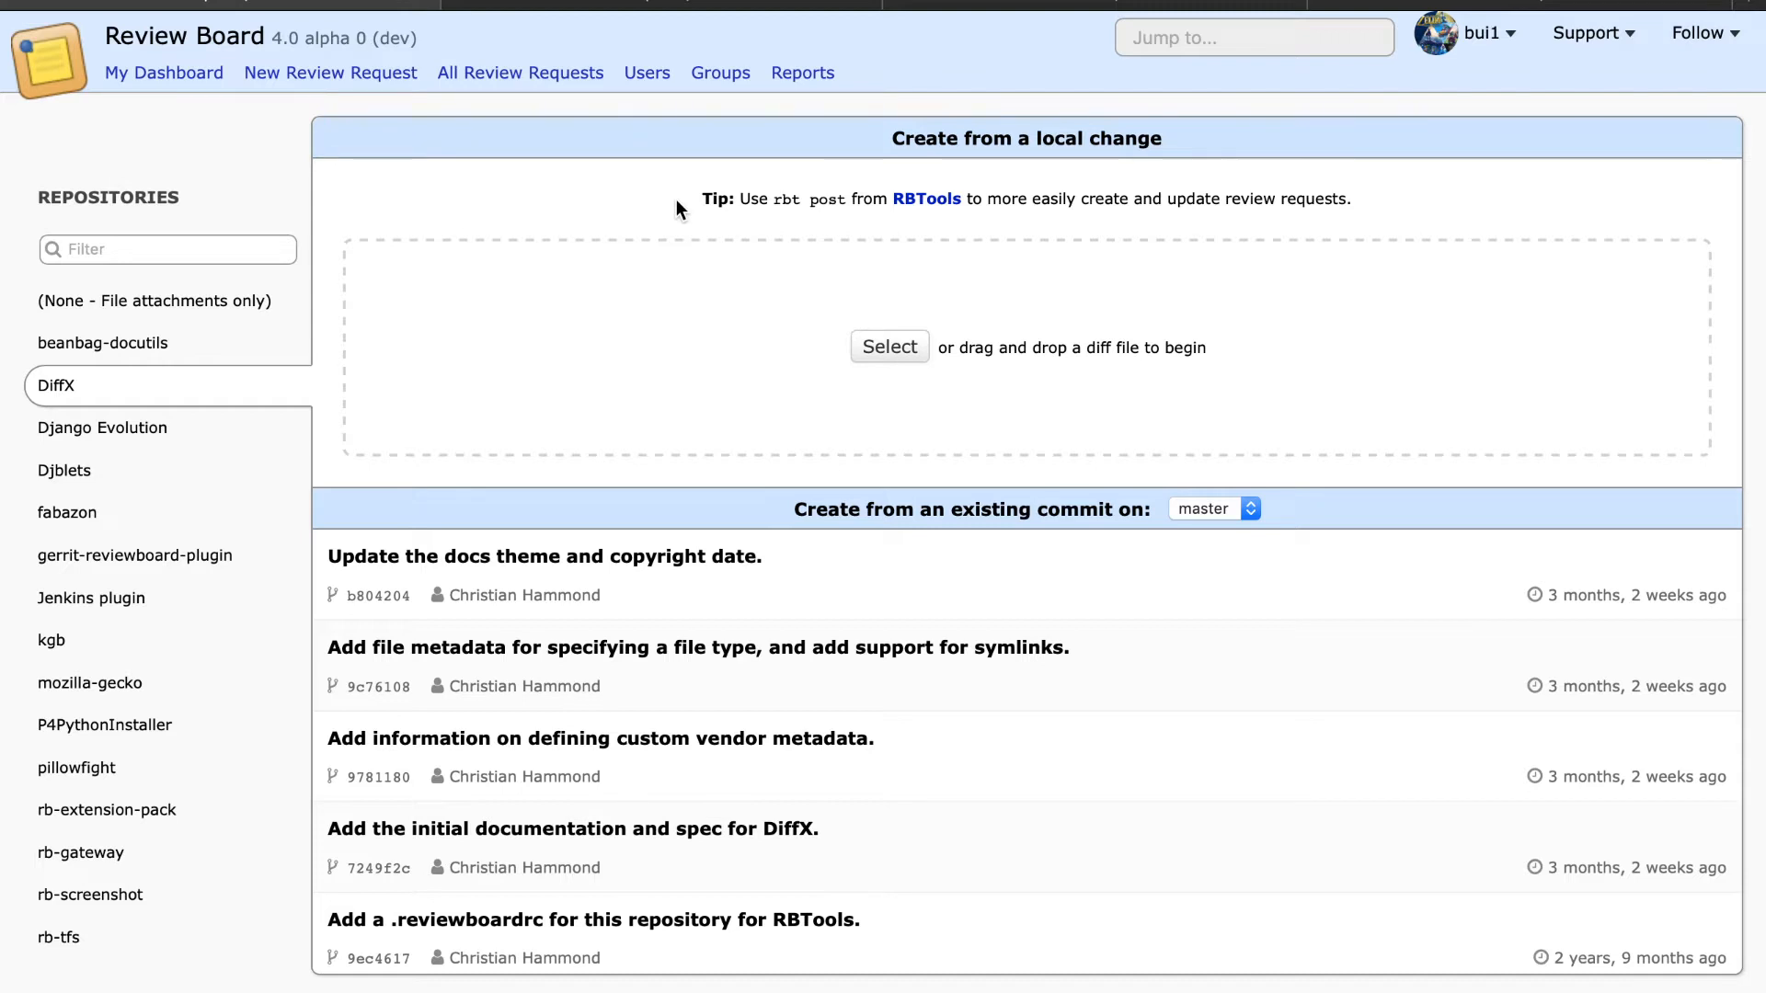
mouse_move(614, 211)
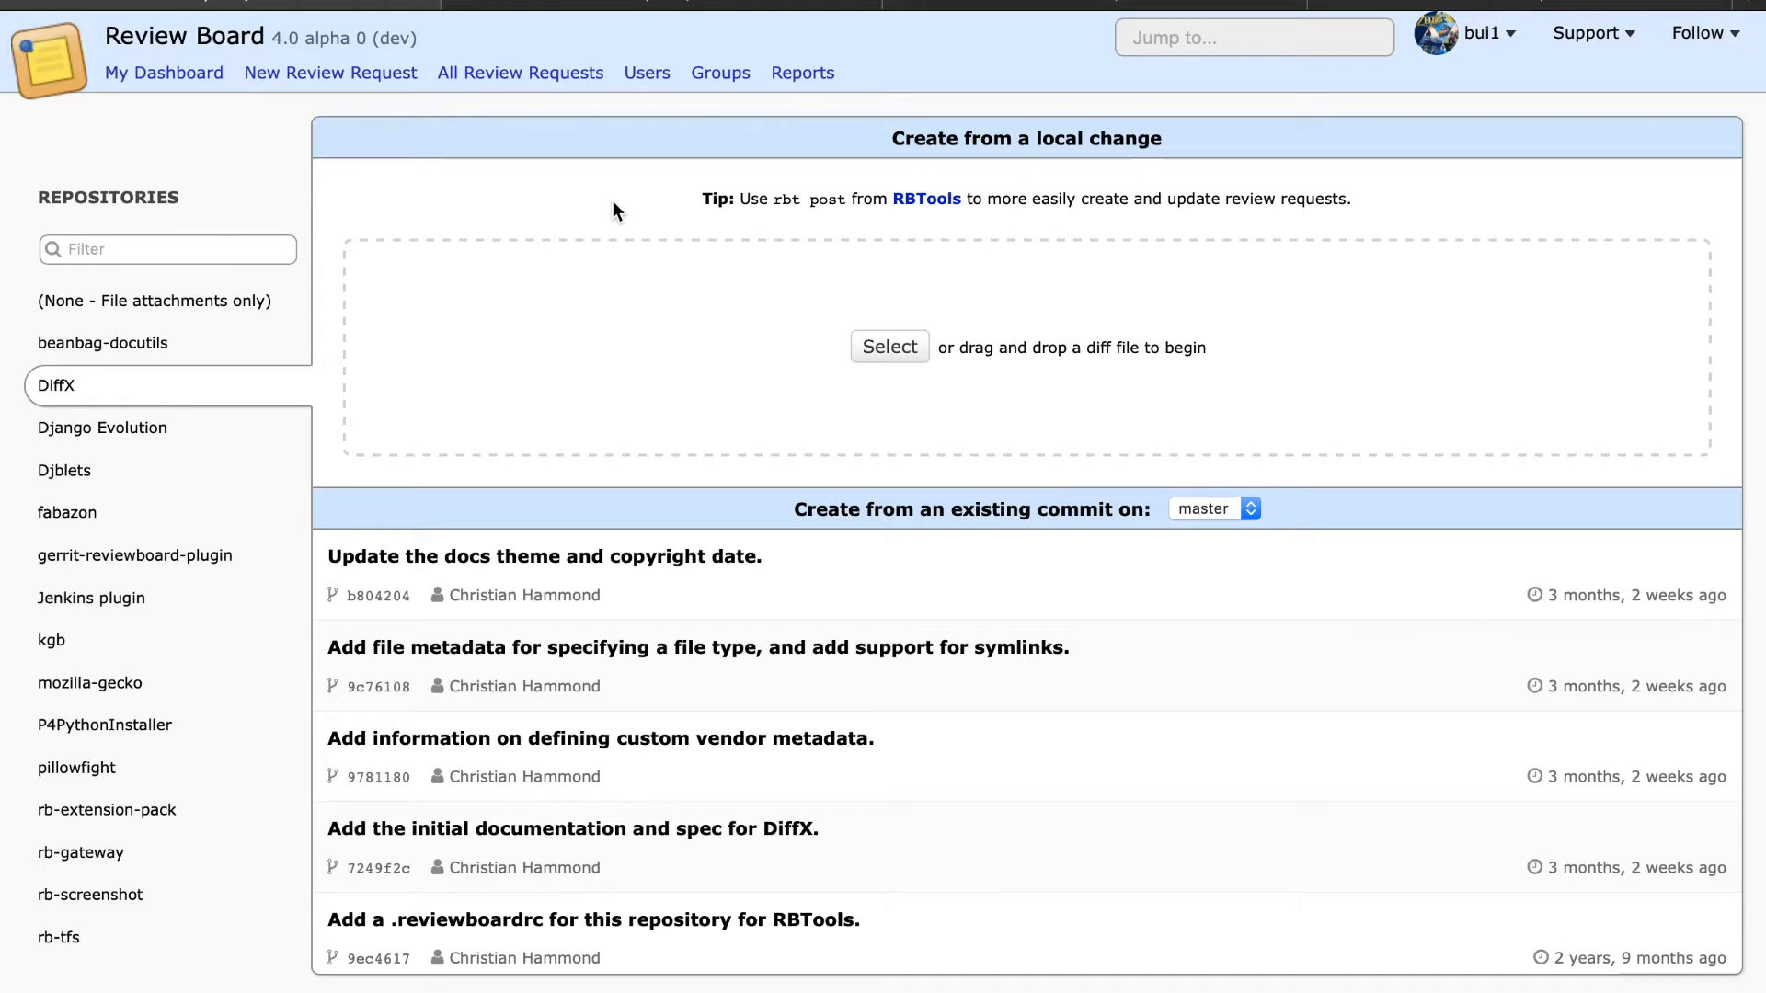
mouse_move(393, 235)
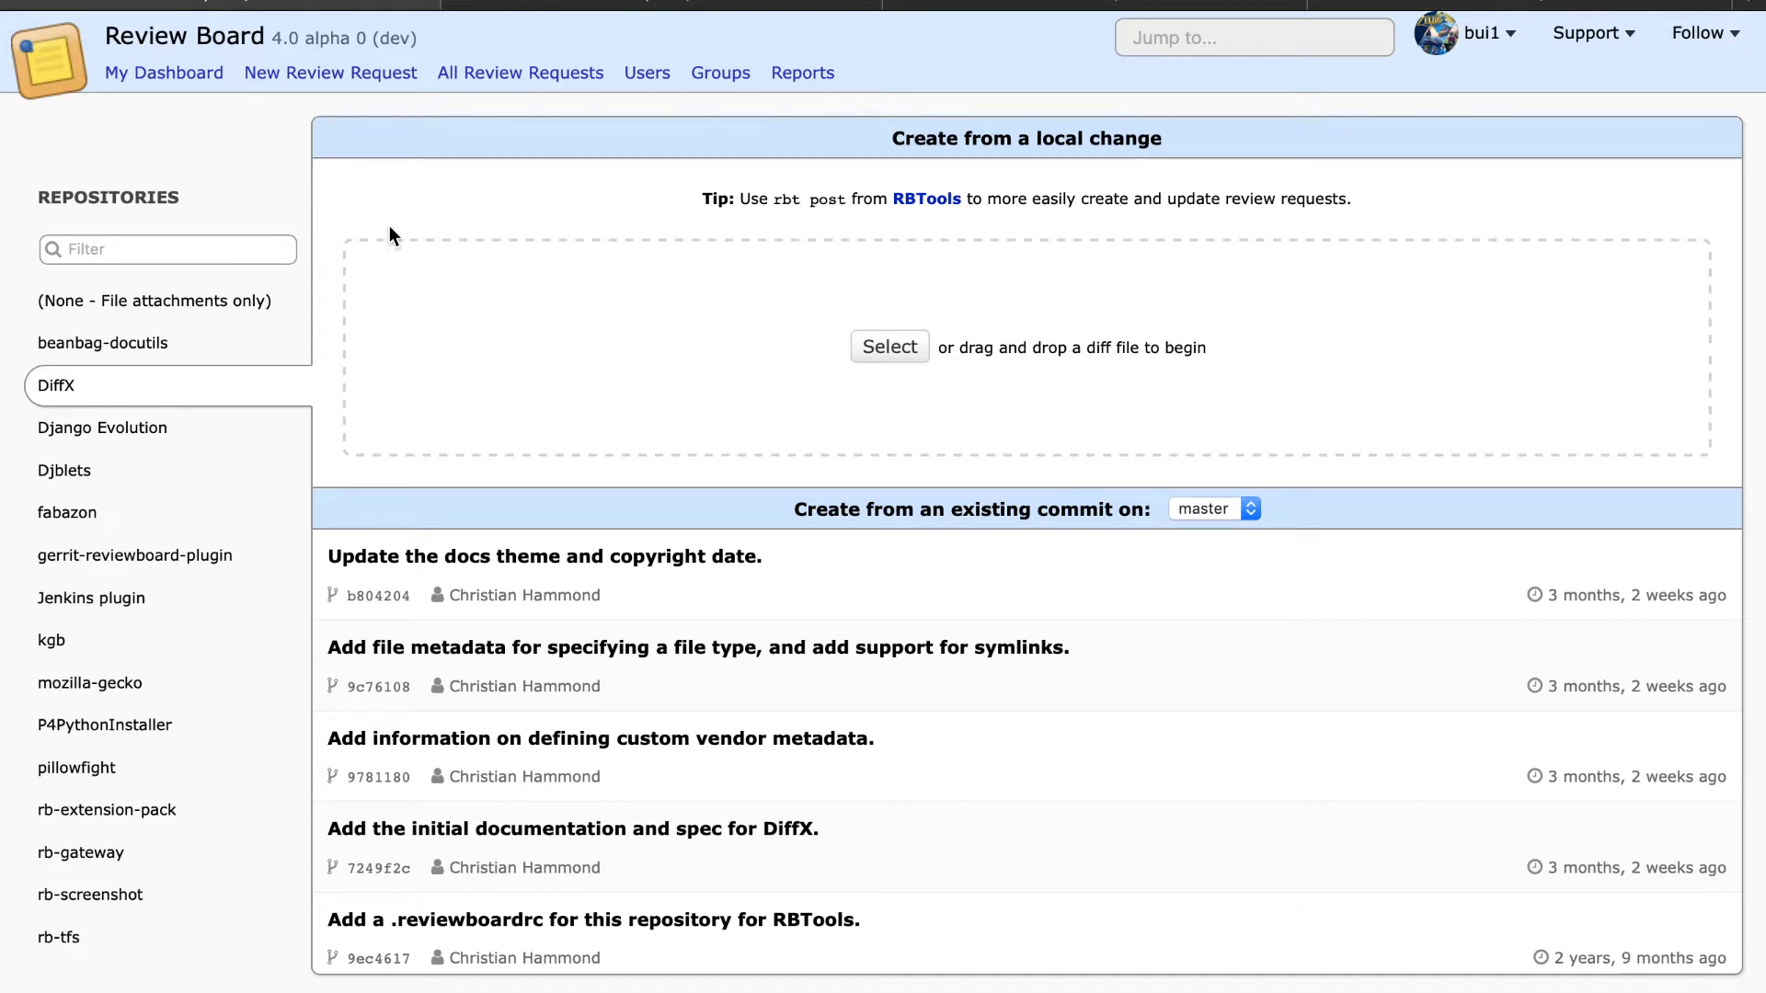
mouse_move(543, 328)
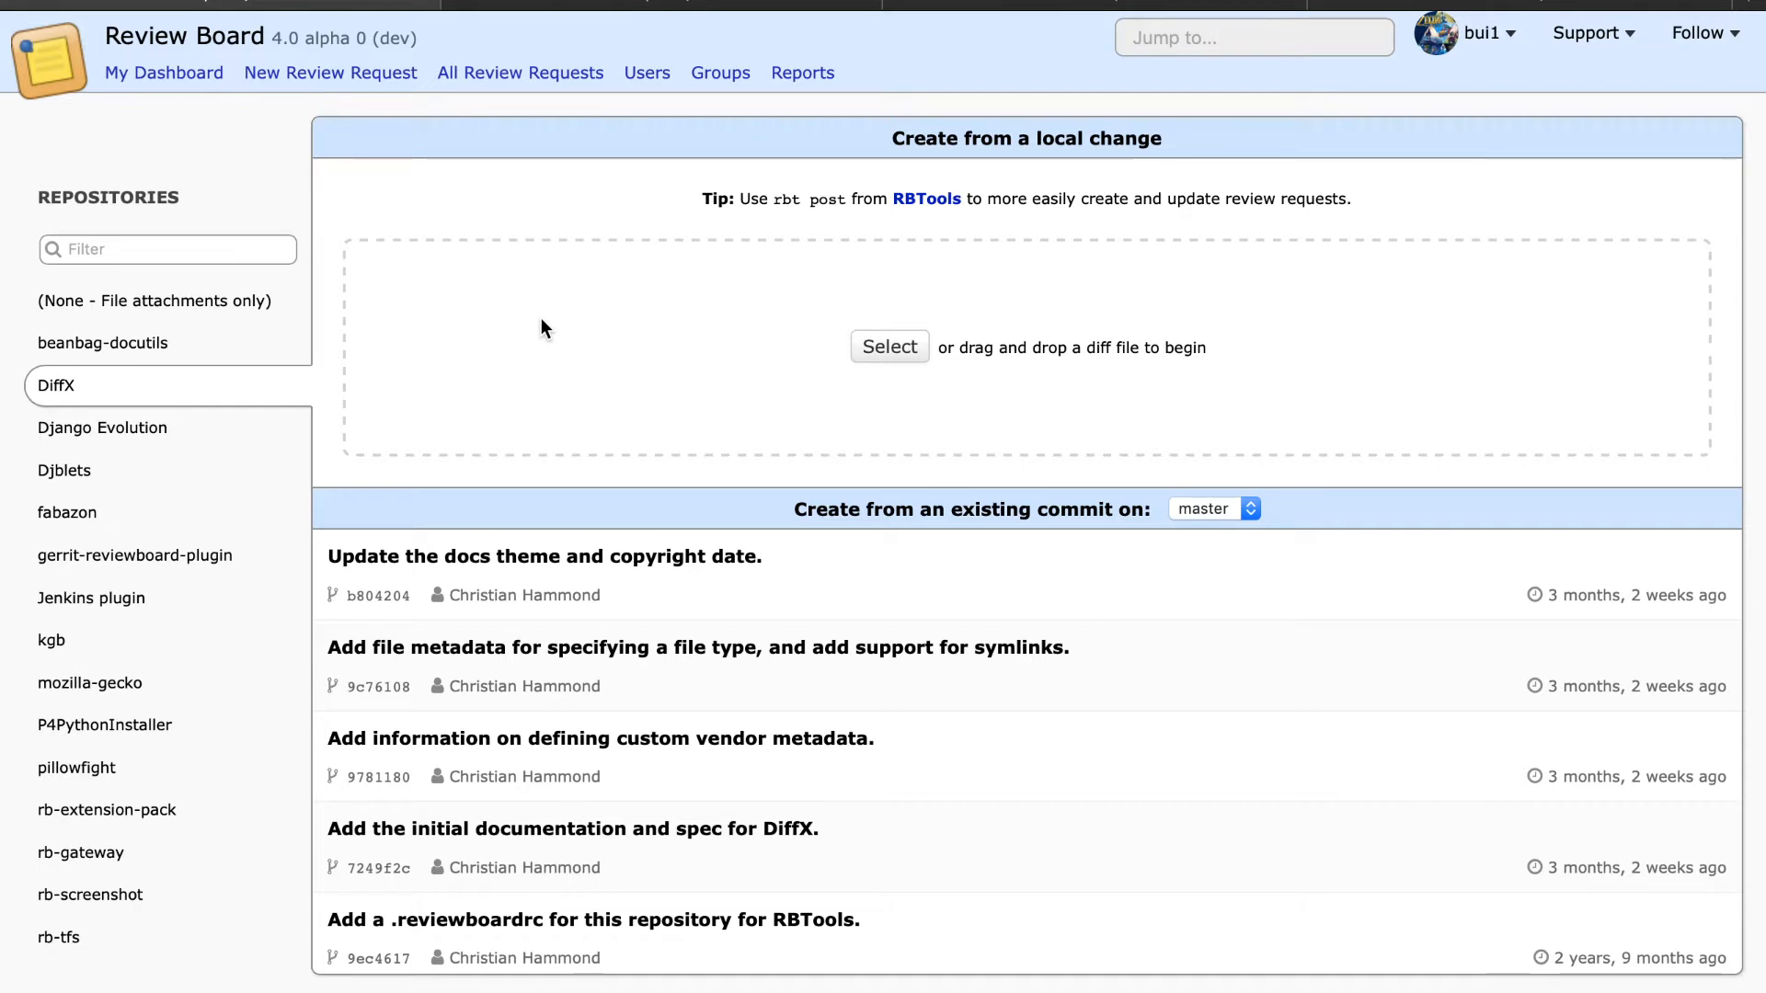
mouse_move(500, 230)
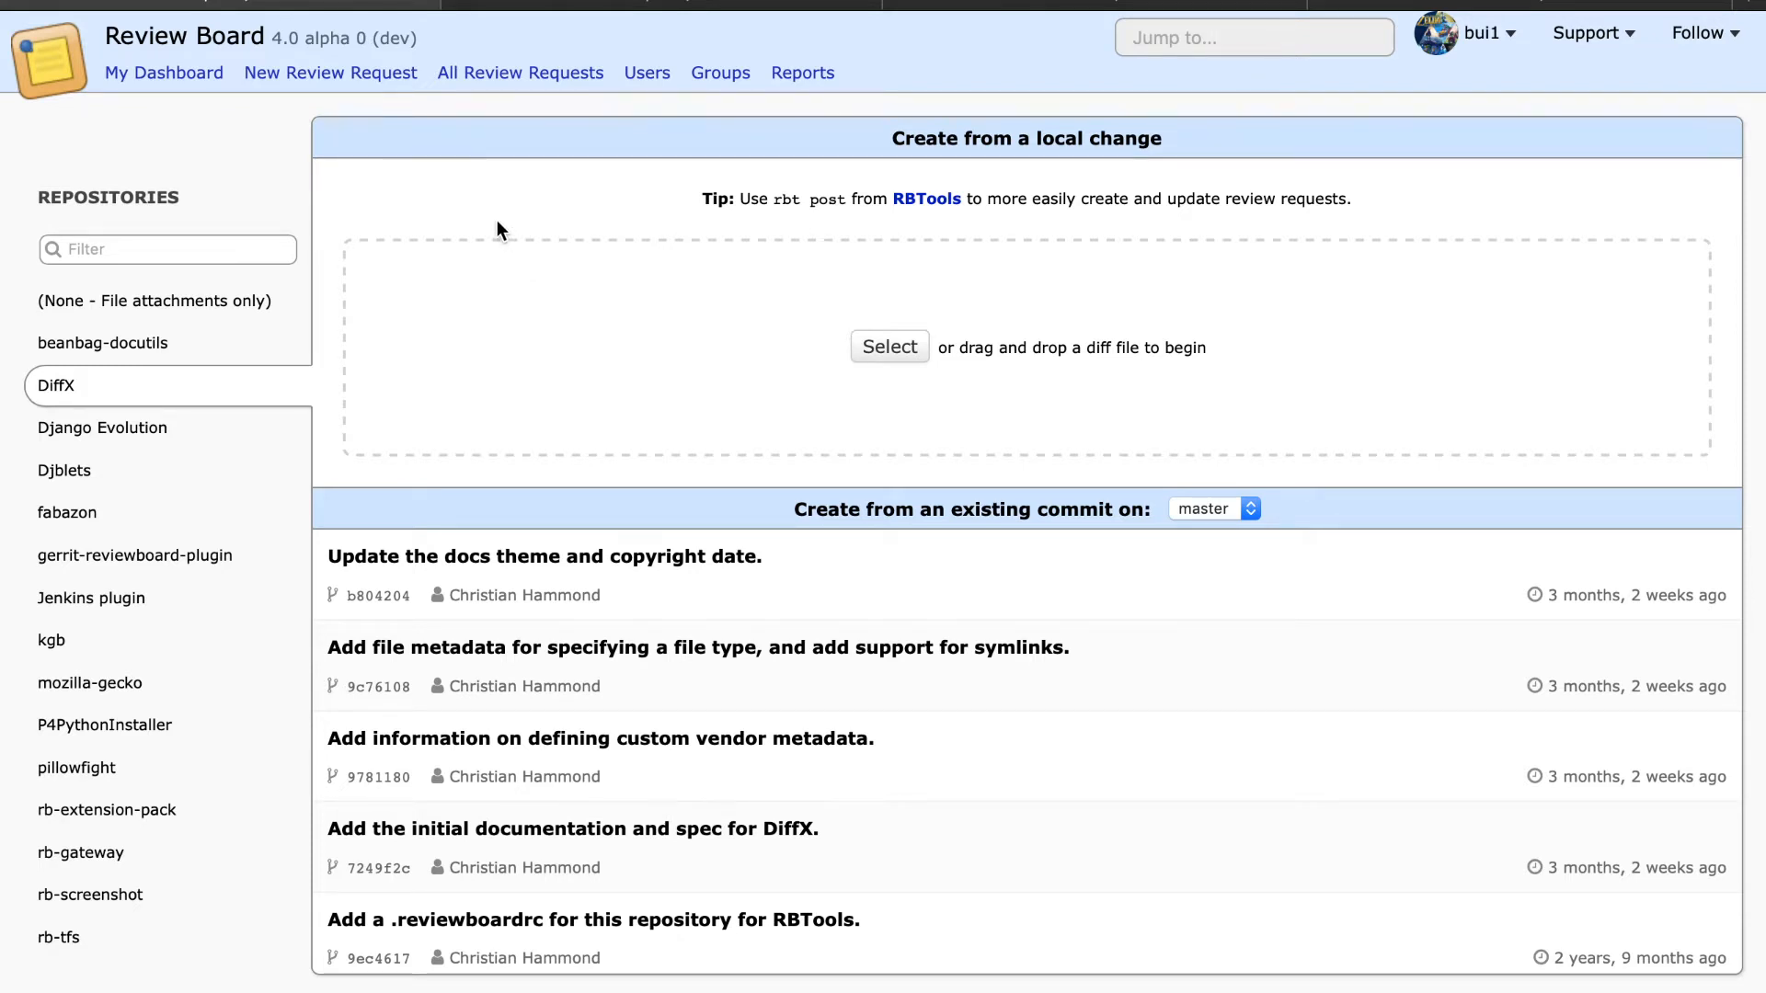
Step: Select the Review Board repository to list its release-1.0.x commits
left_click(168, 249)
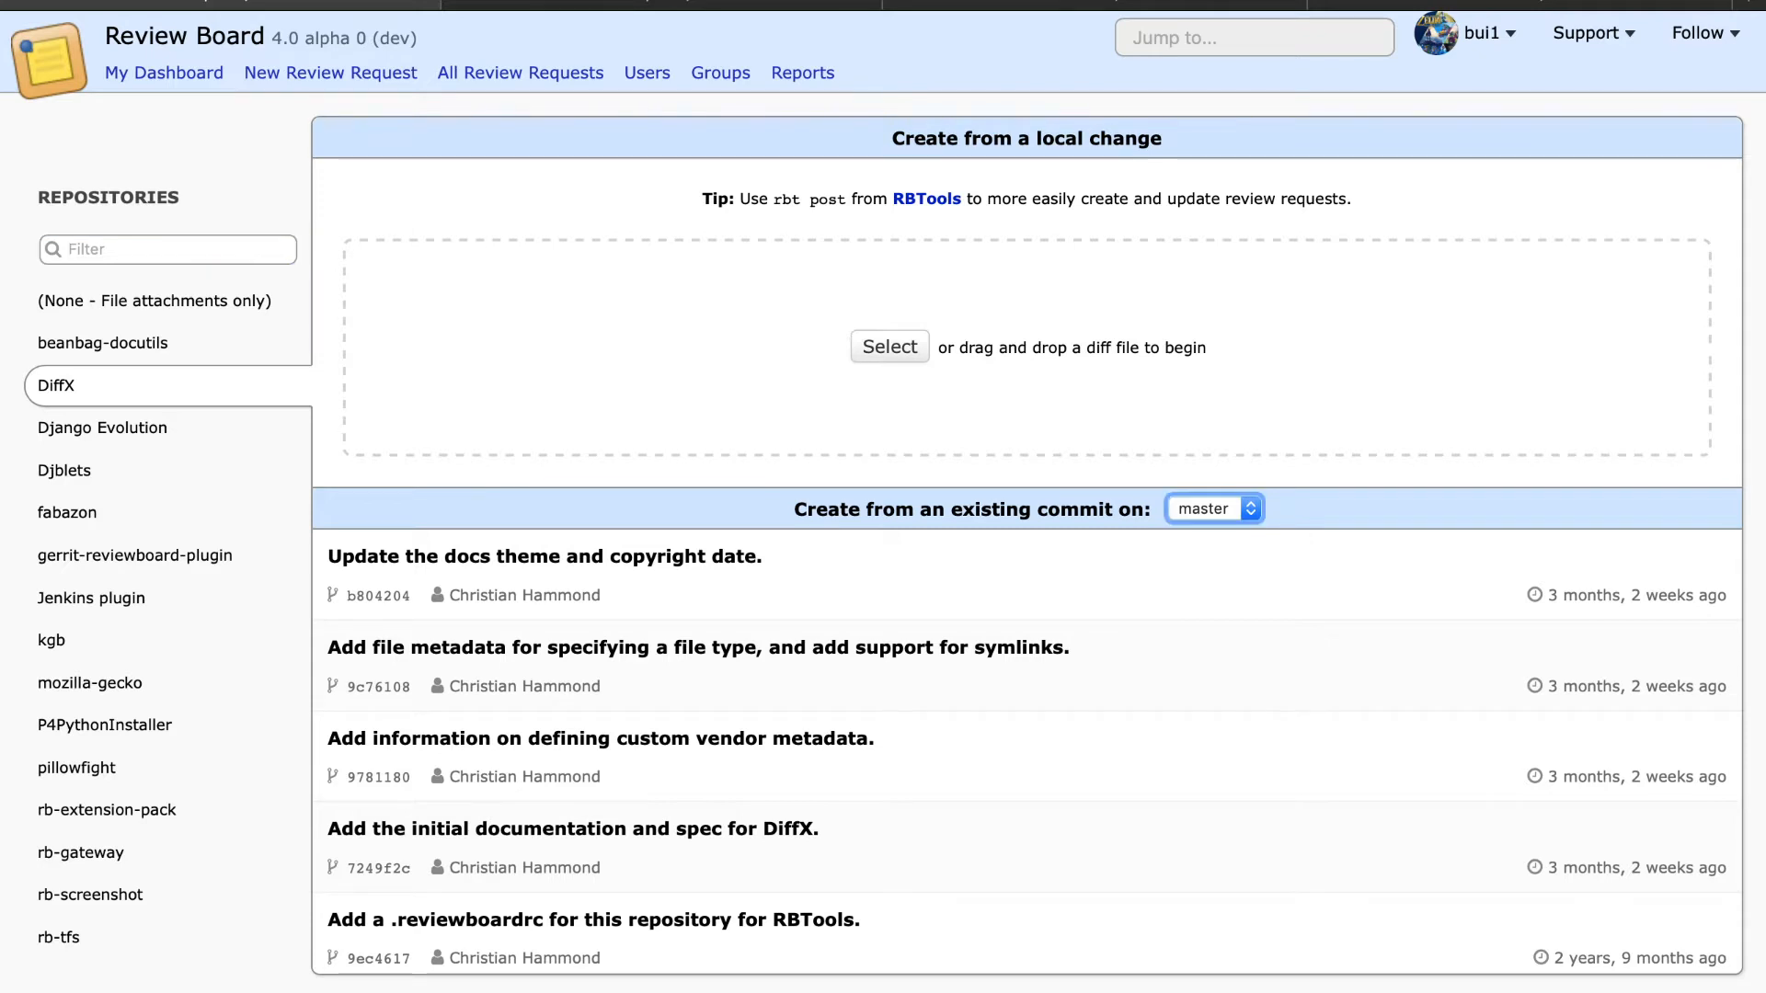
mouse_move(758, 386)
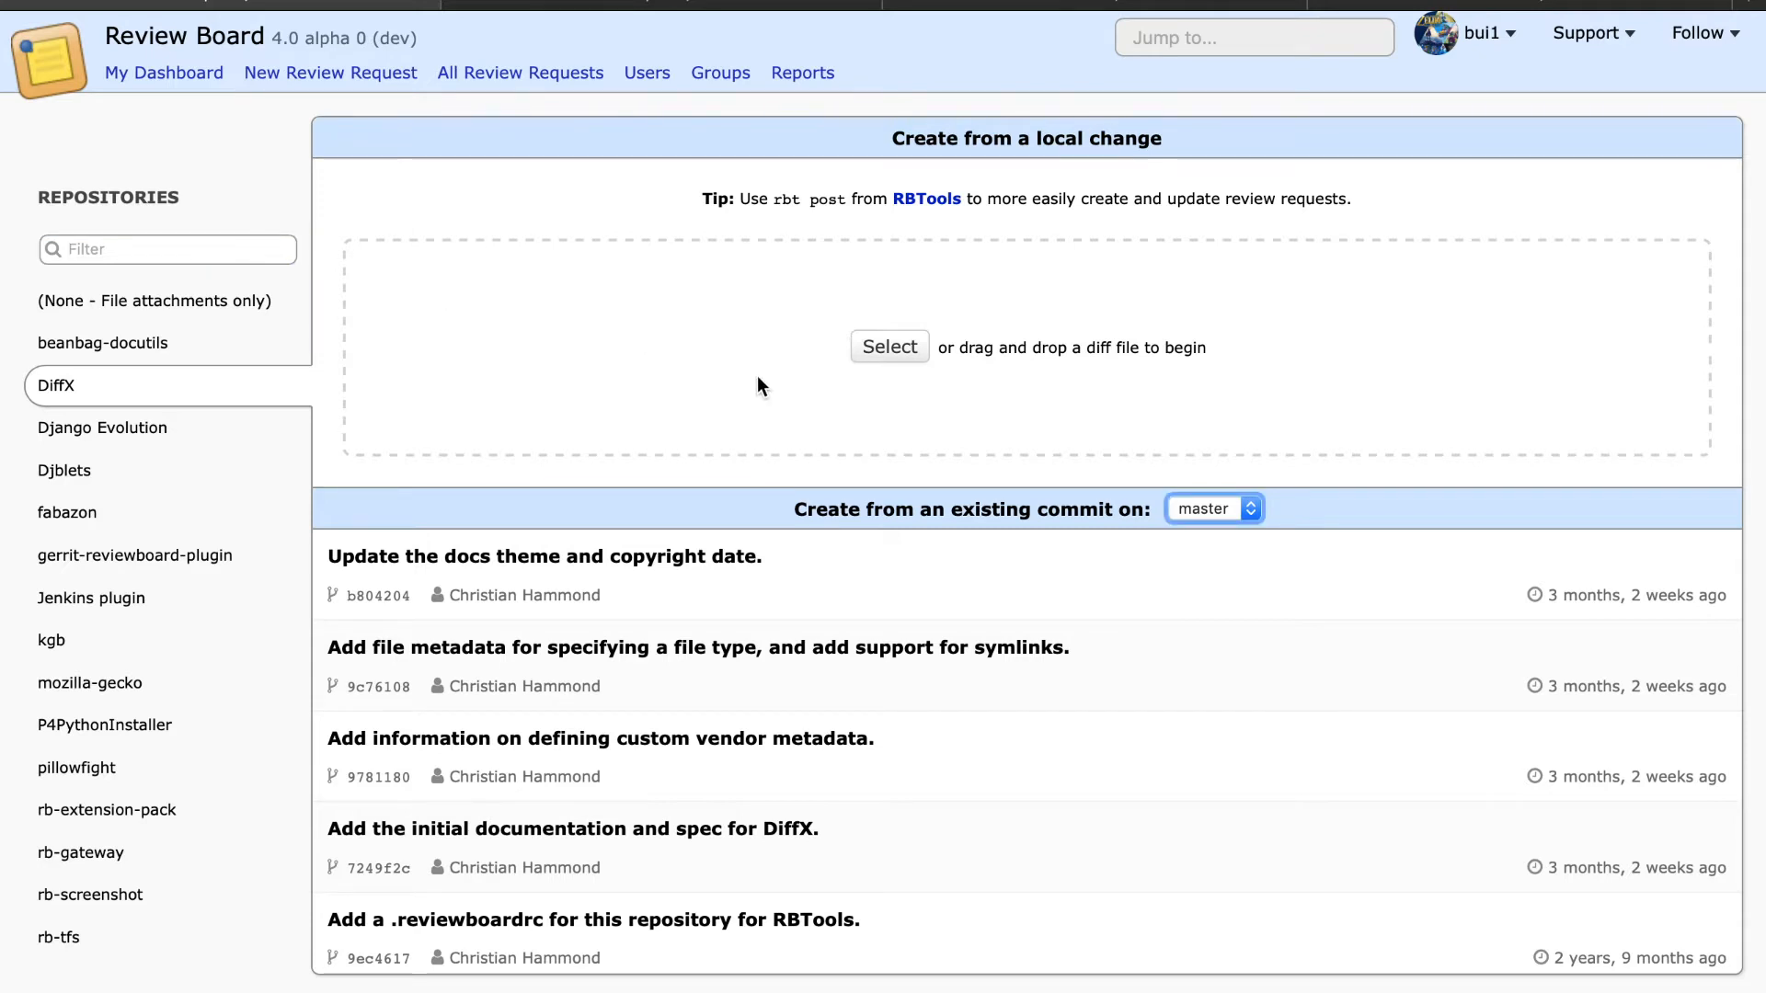
mouse_move(1036, 310)
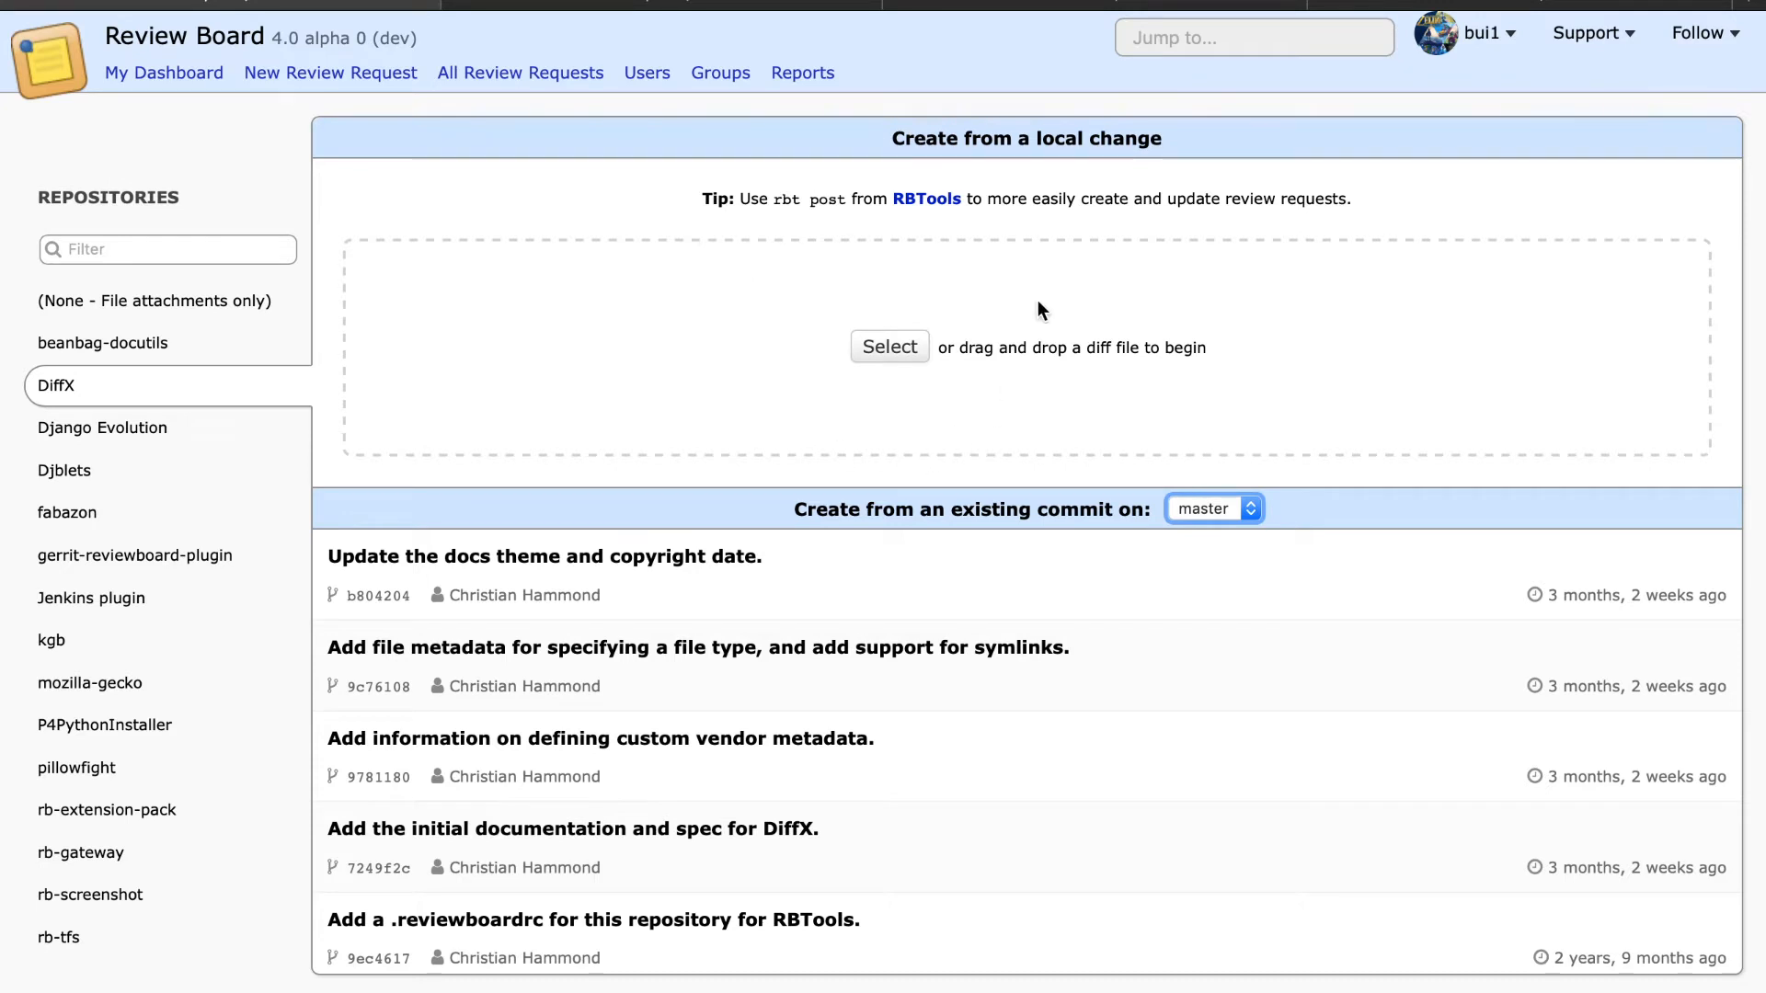
mouse_move(1033, 260)
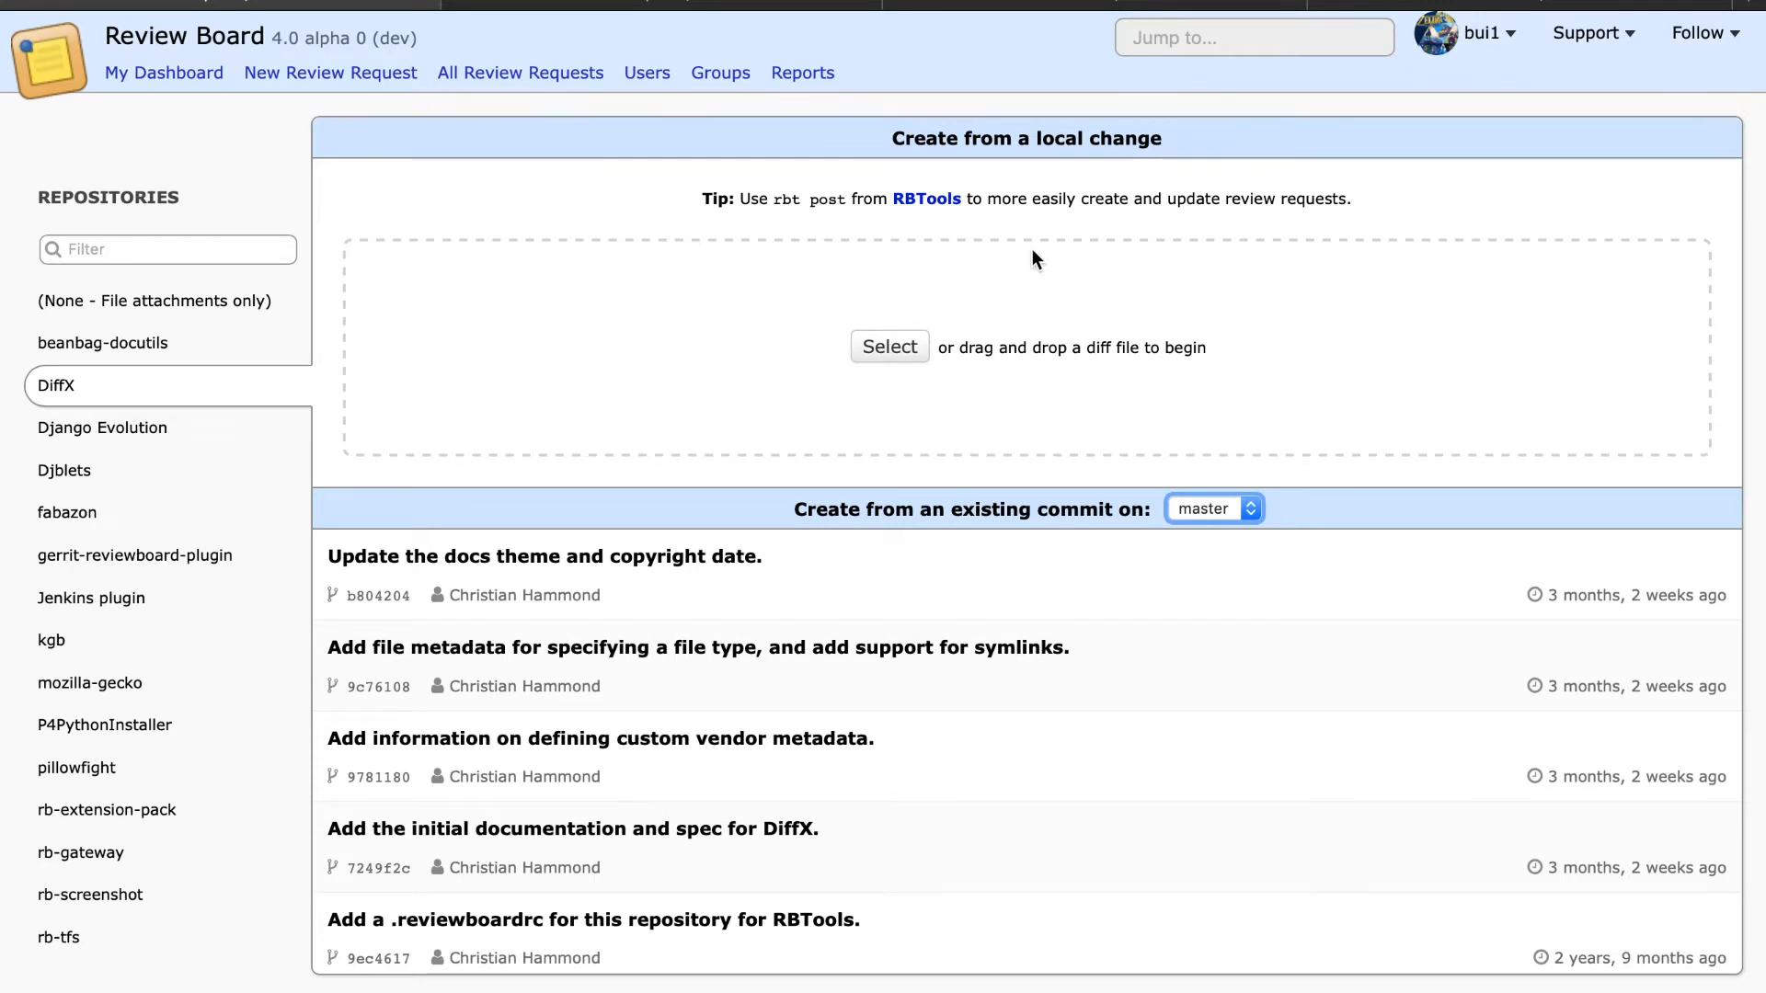
mouse_move(889, 256)
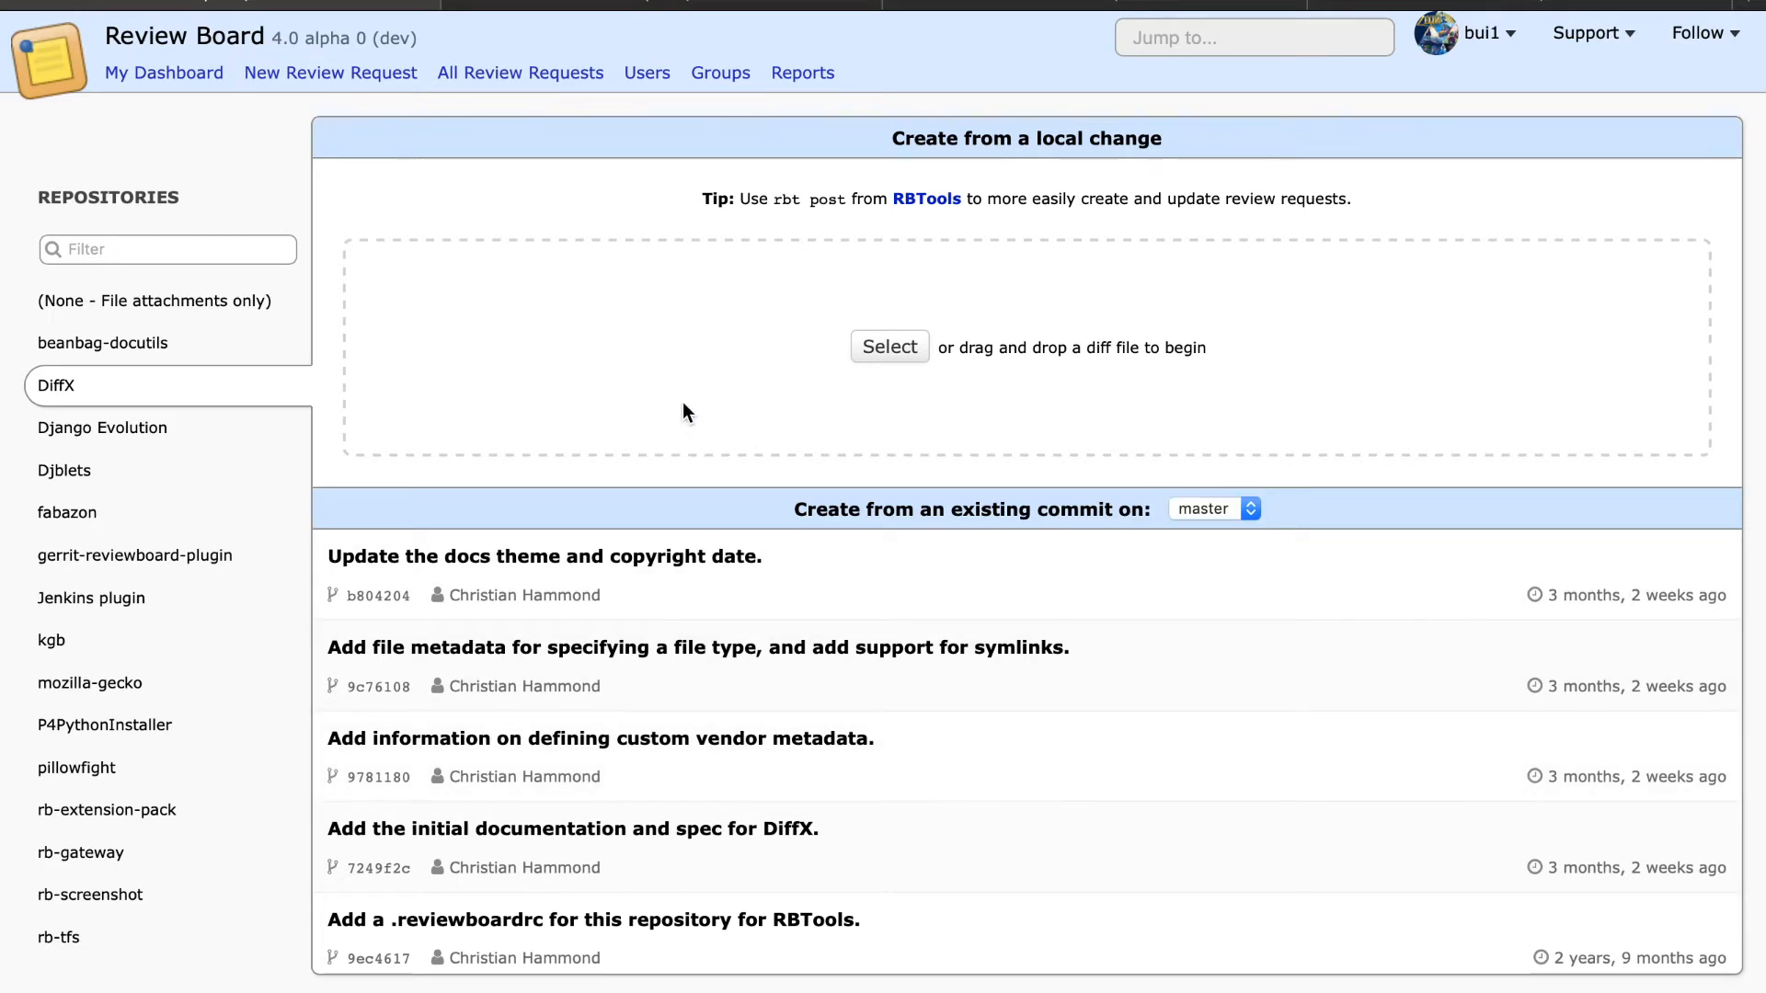
left_click(84, 316)
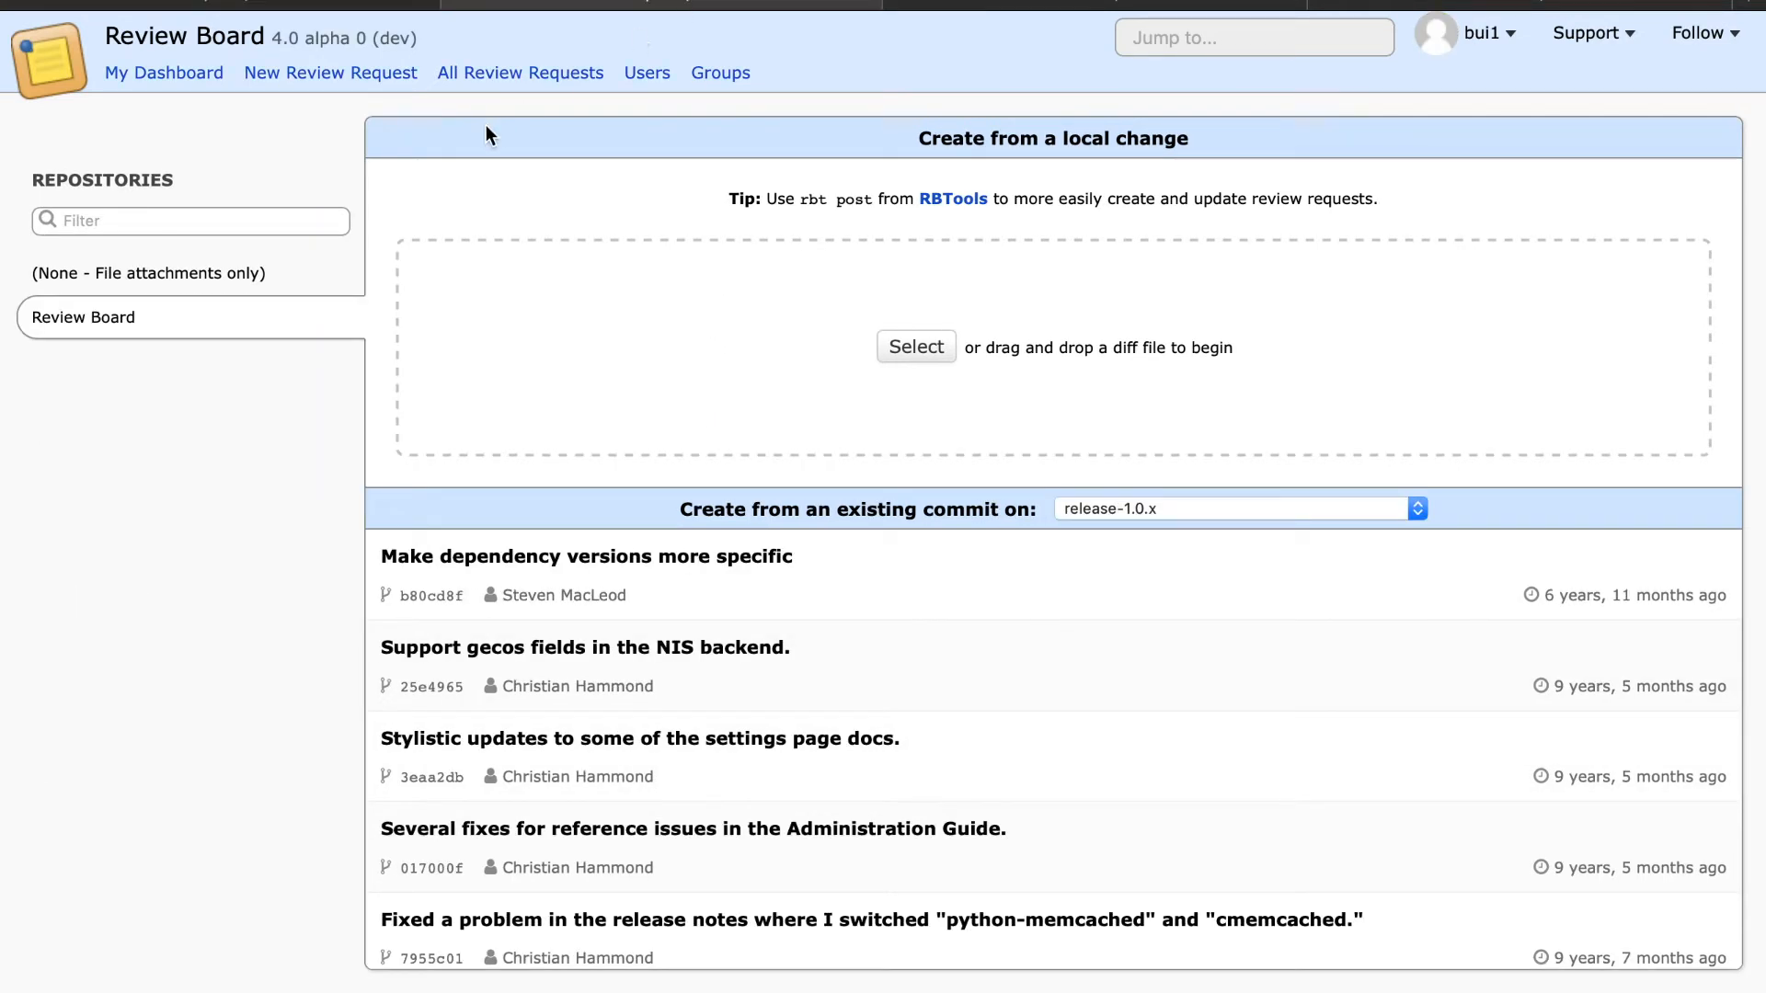
left_click(189, 219)
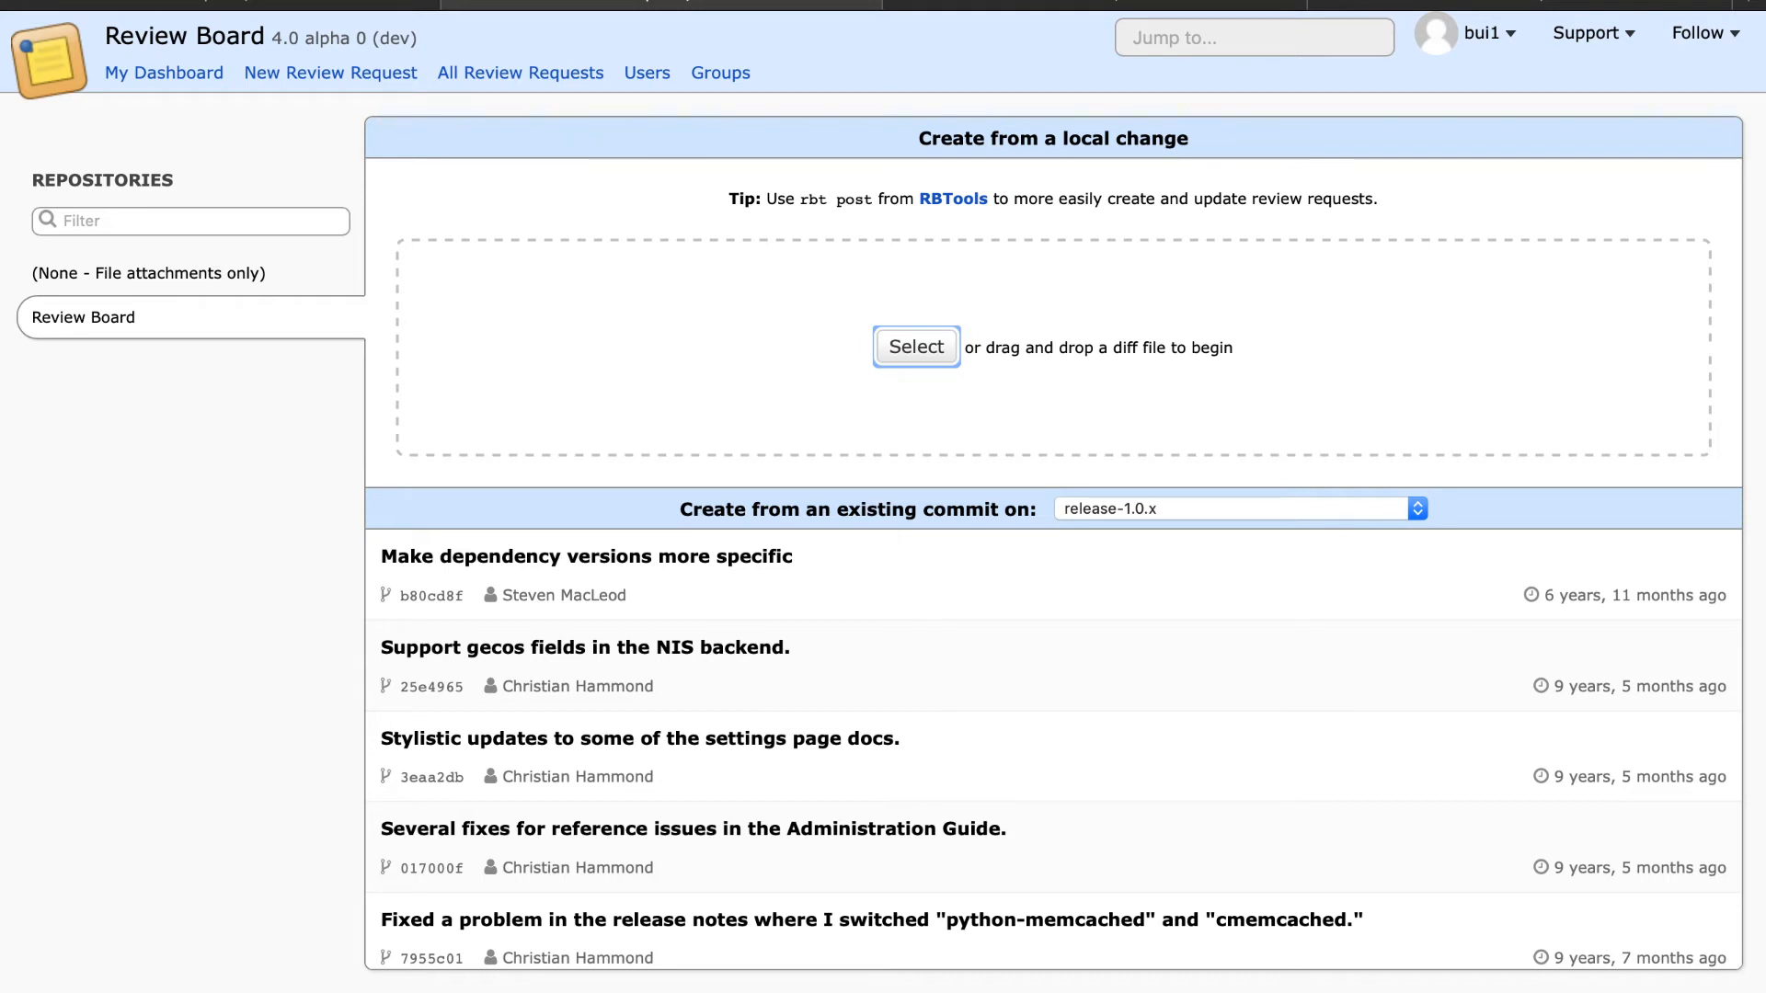
left_click(916, 346)
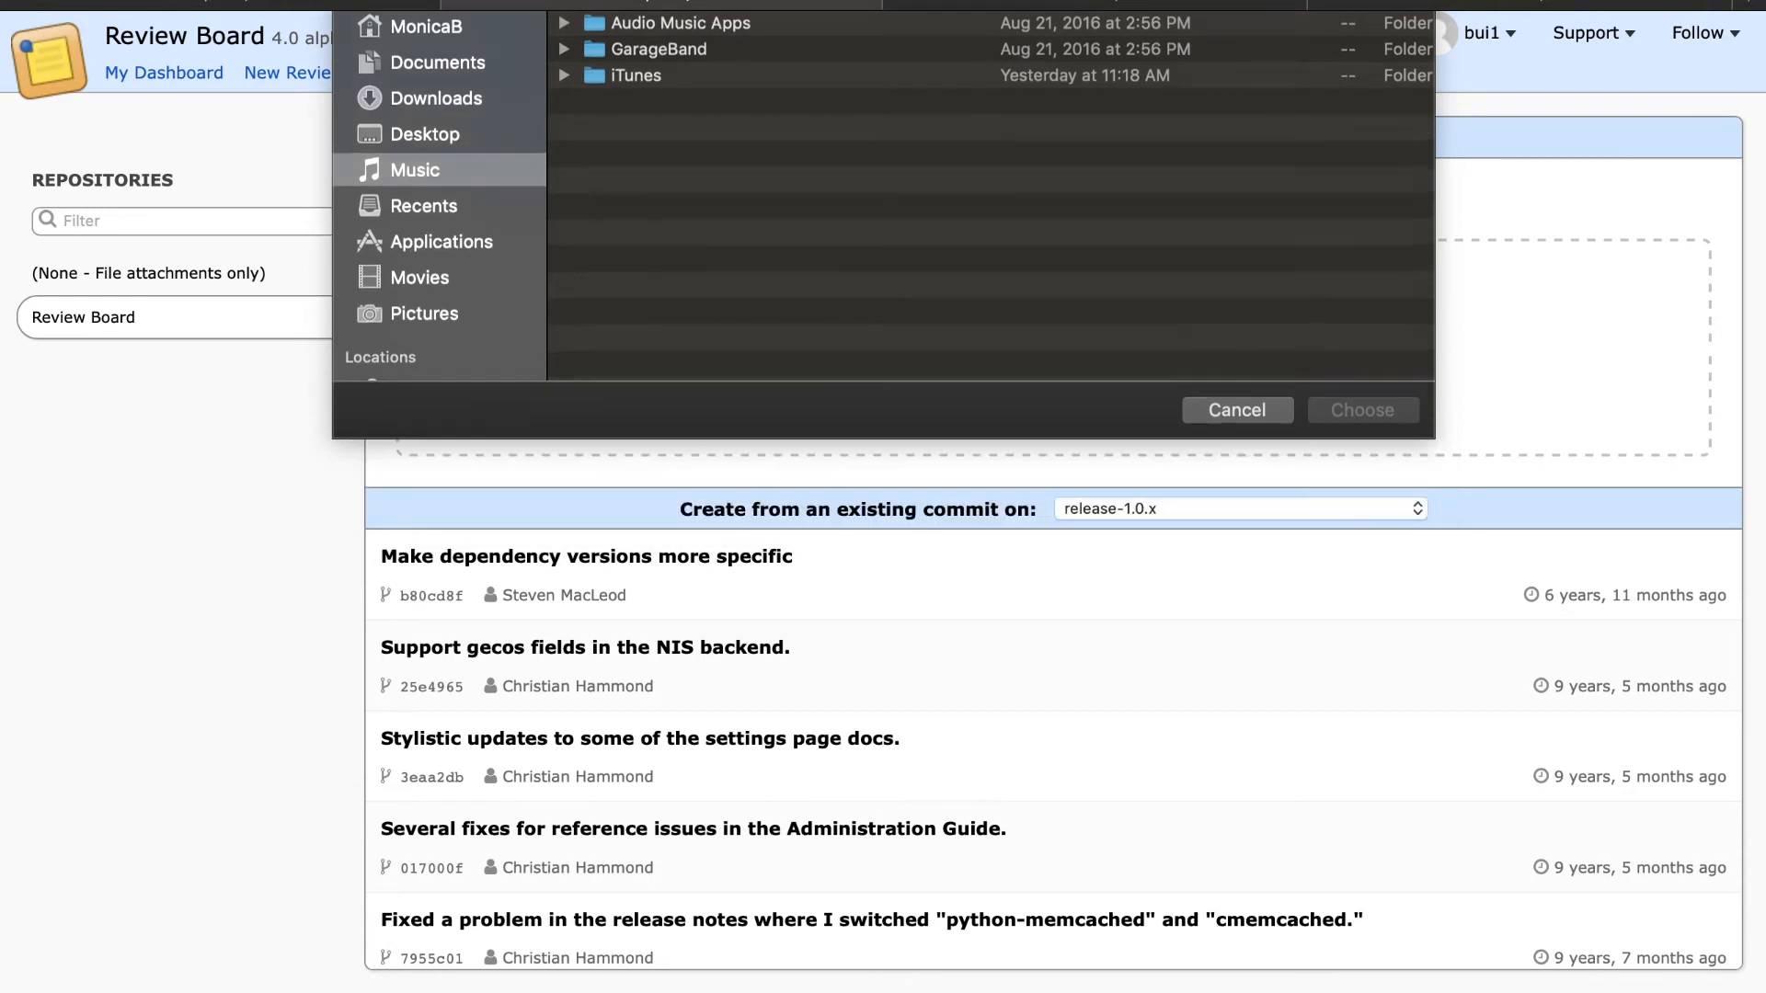
left_click(1234, 408)
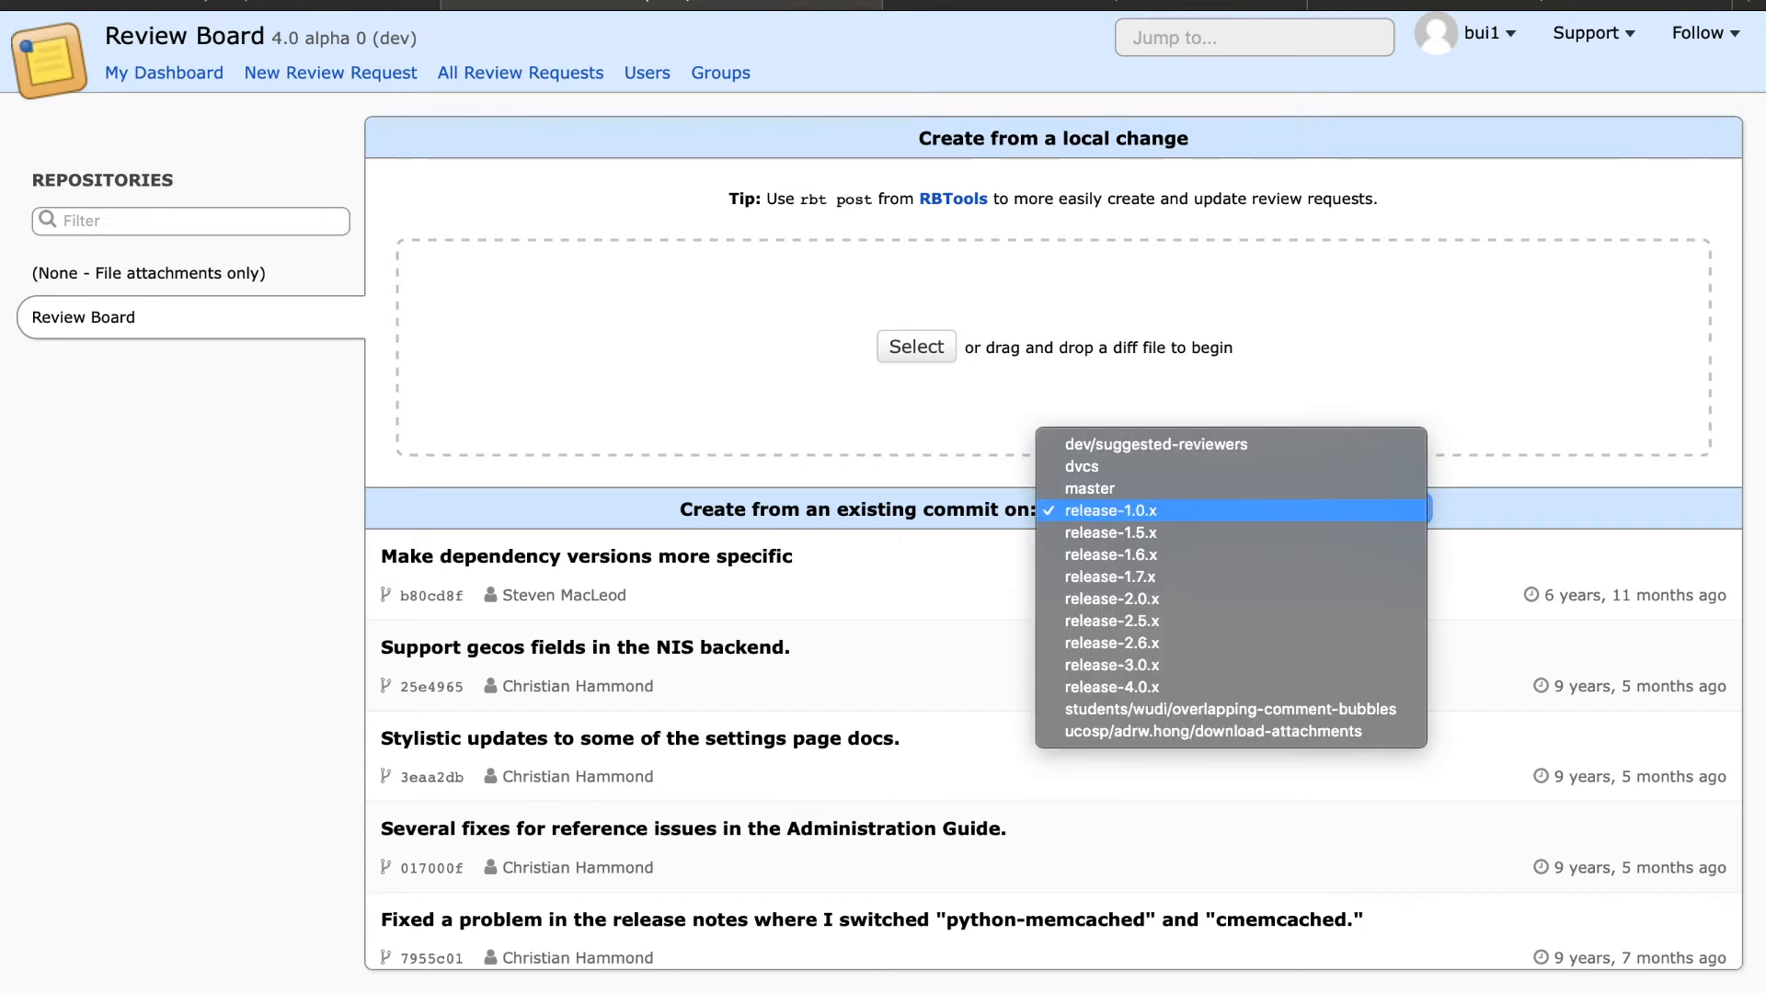
mouse_move(1109, 533)
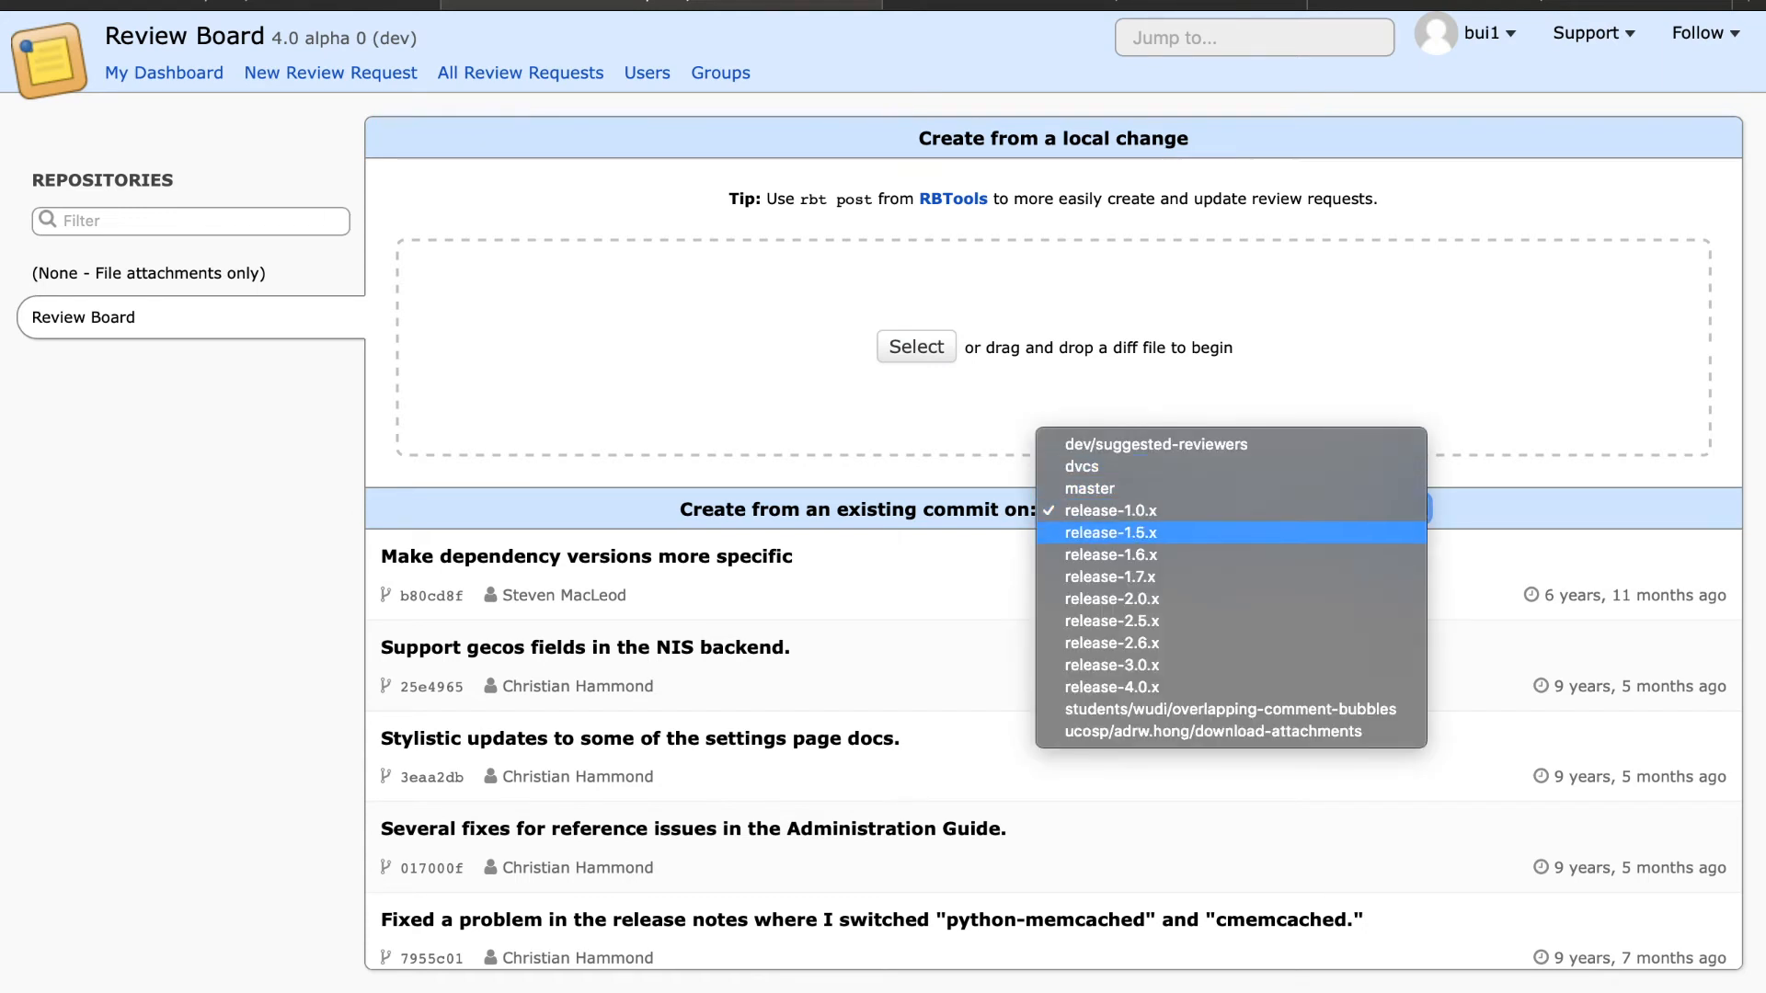
mouse_move(1089, 487)
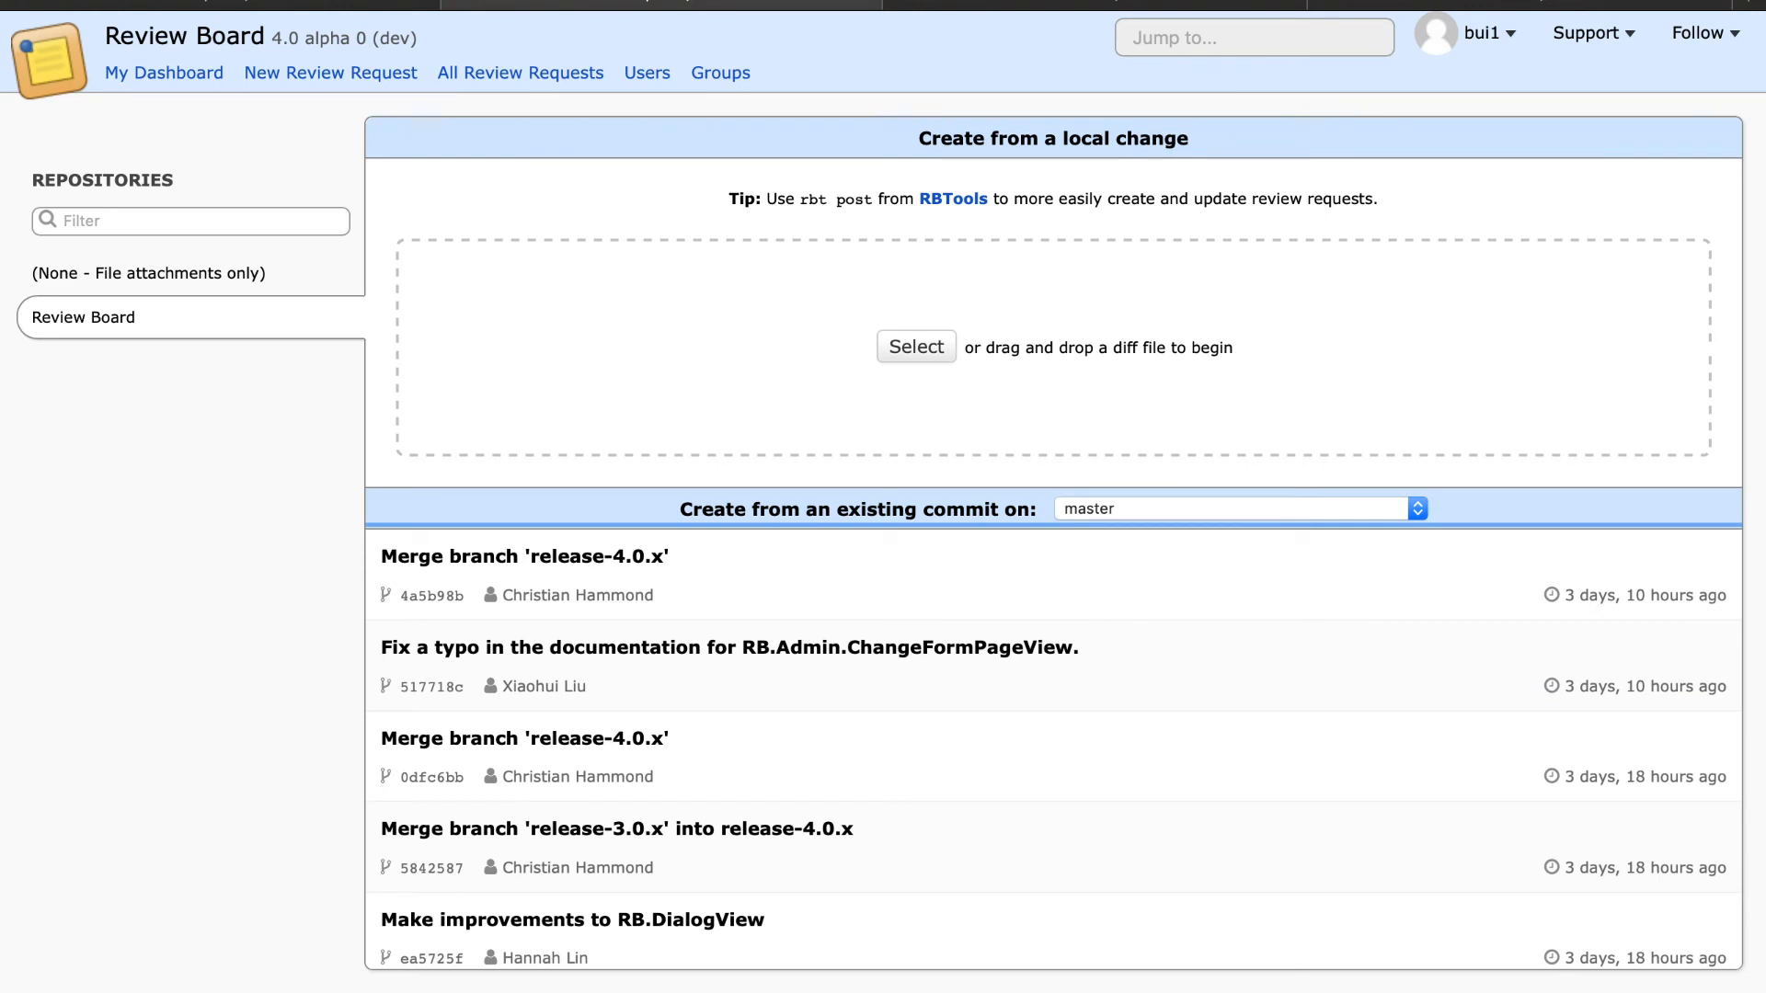
Step: Choose master in the branch dropdown to list its recent commits
left_click(1235, 508)
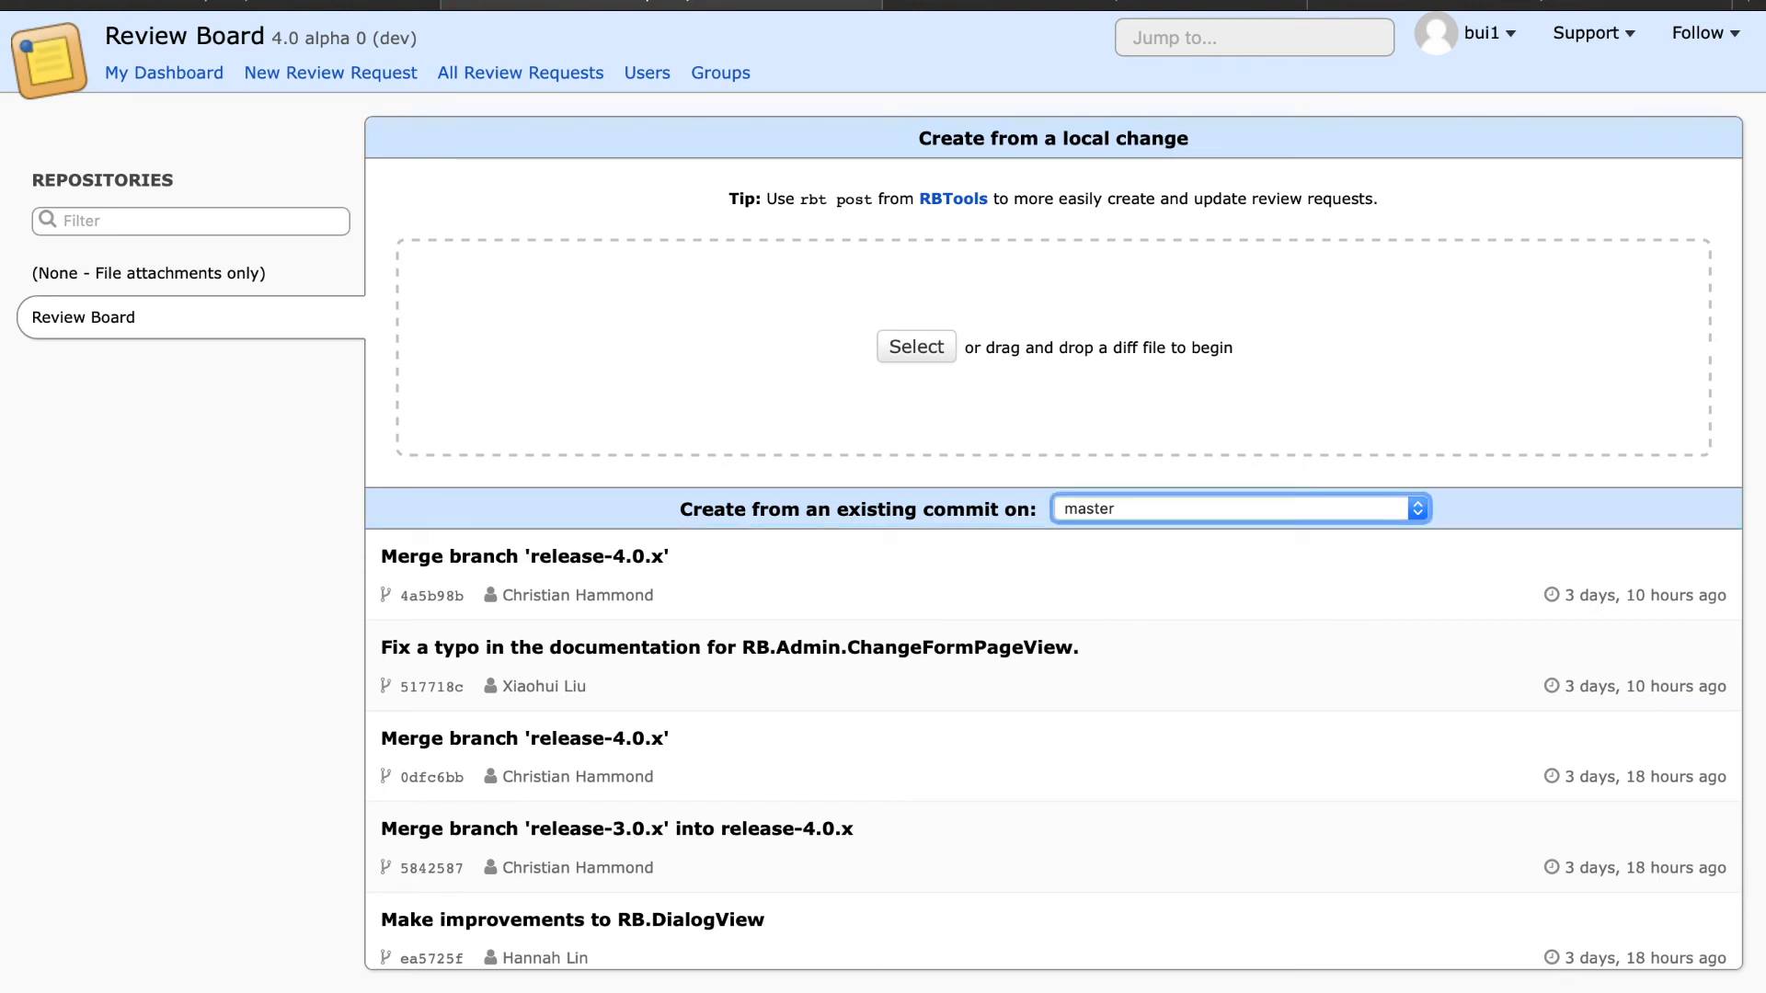
left_click(191, 221)
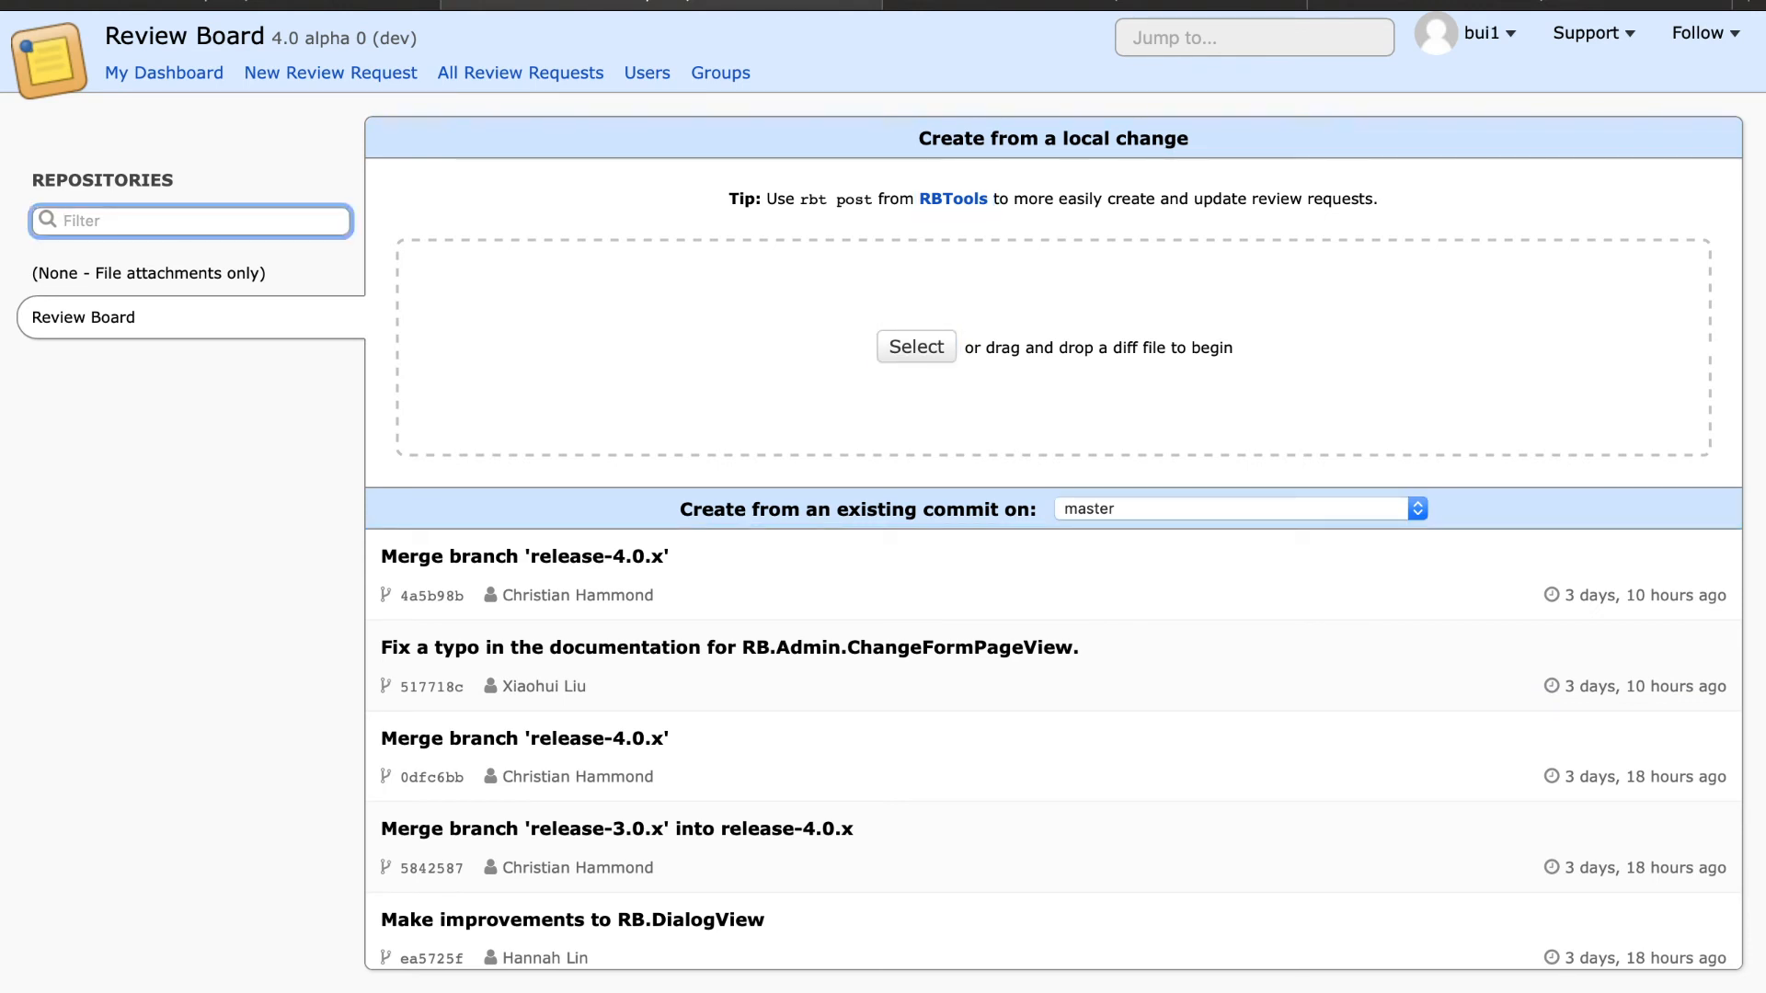
left_click(1235, 508)
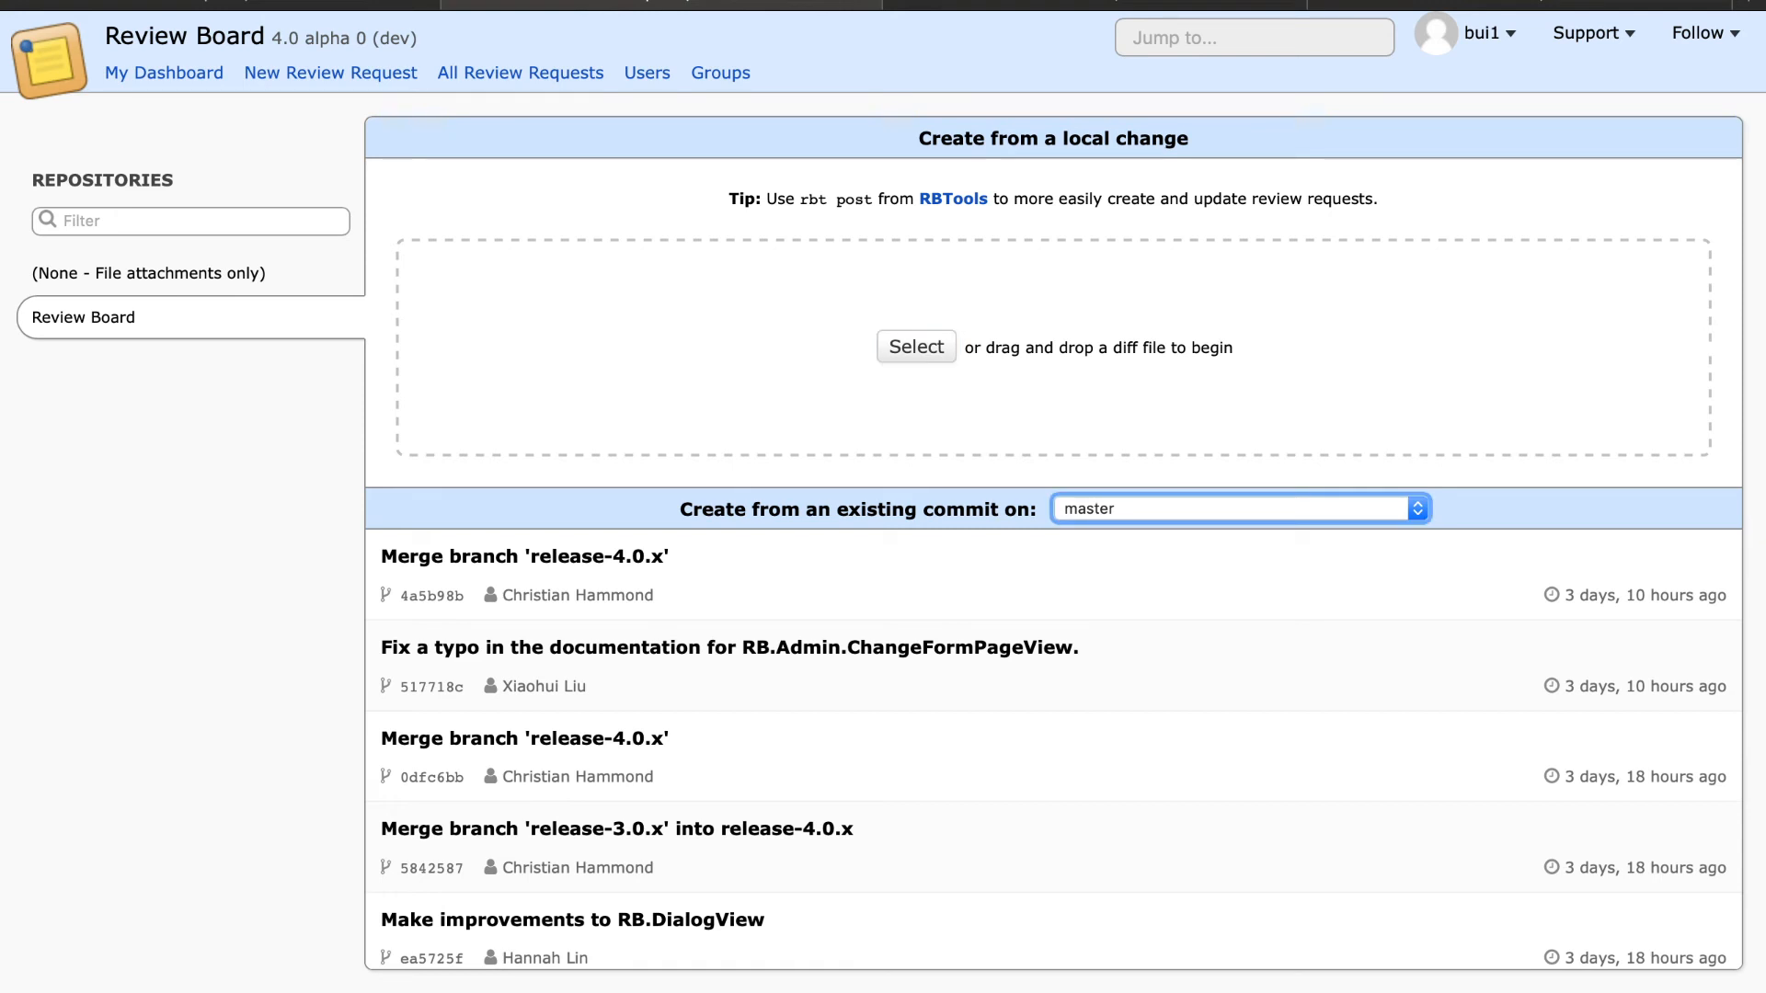
mouse_move(287, 177)
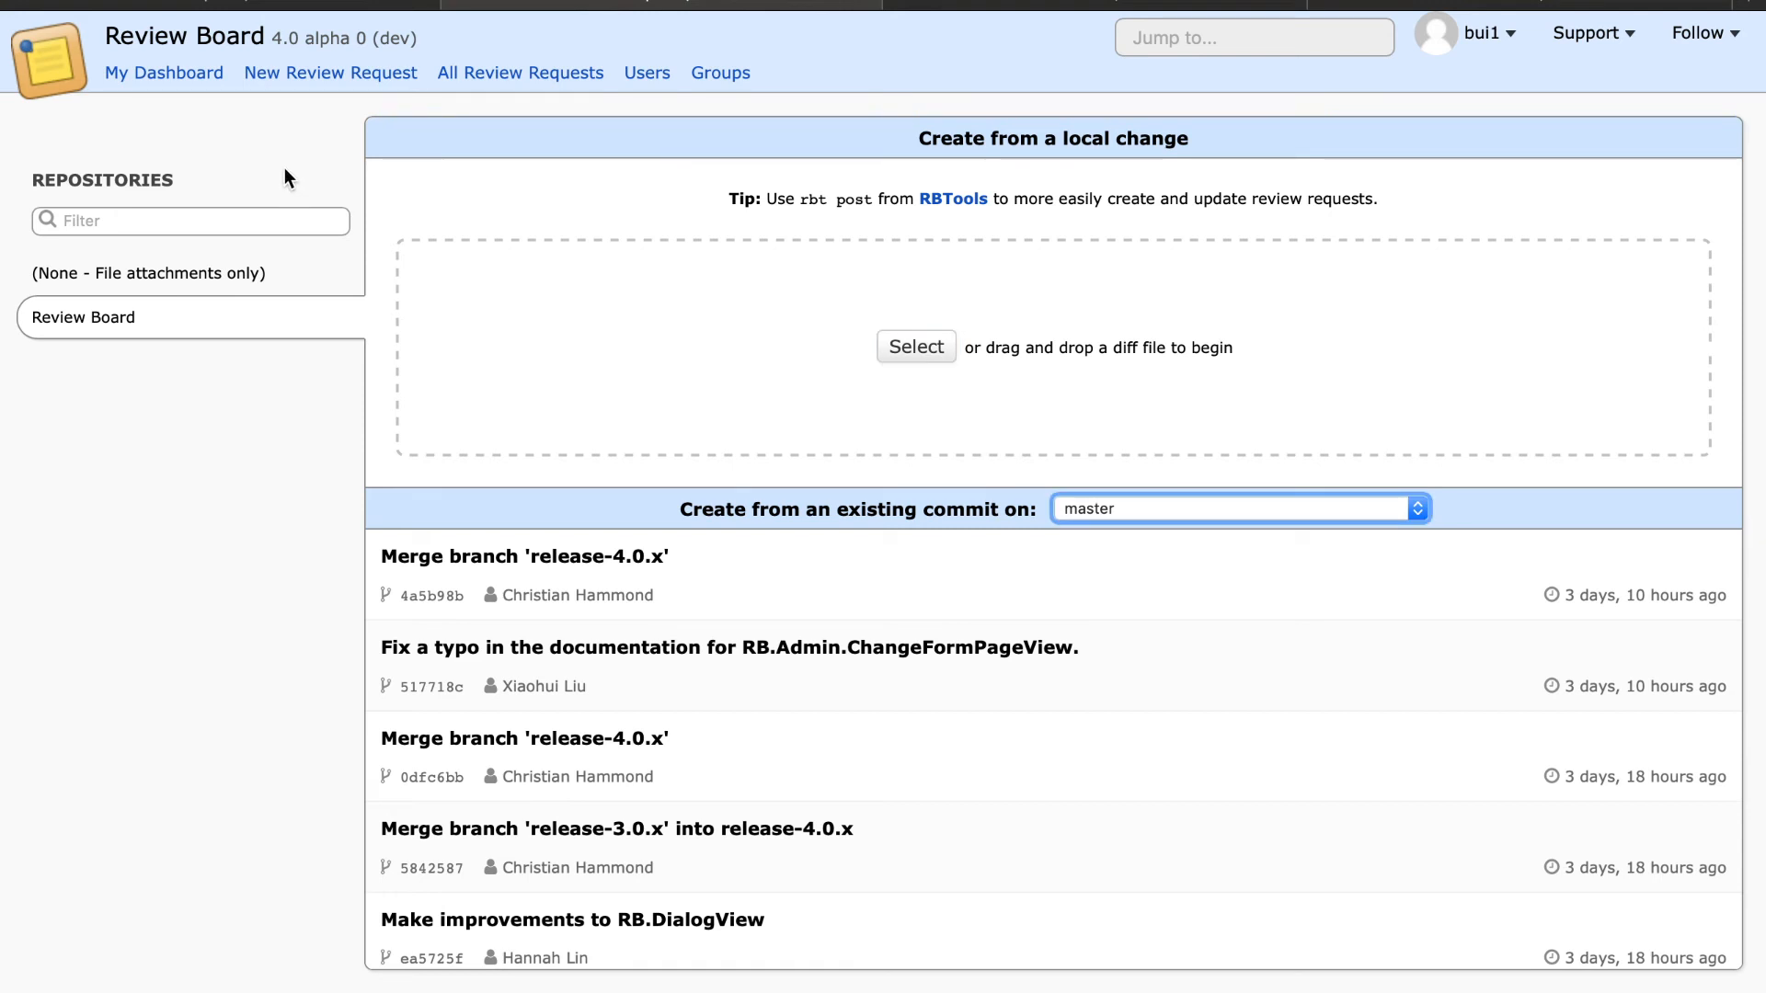
mouse_move(87, 738)
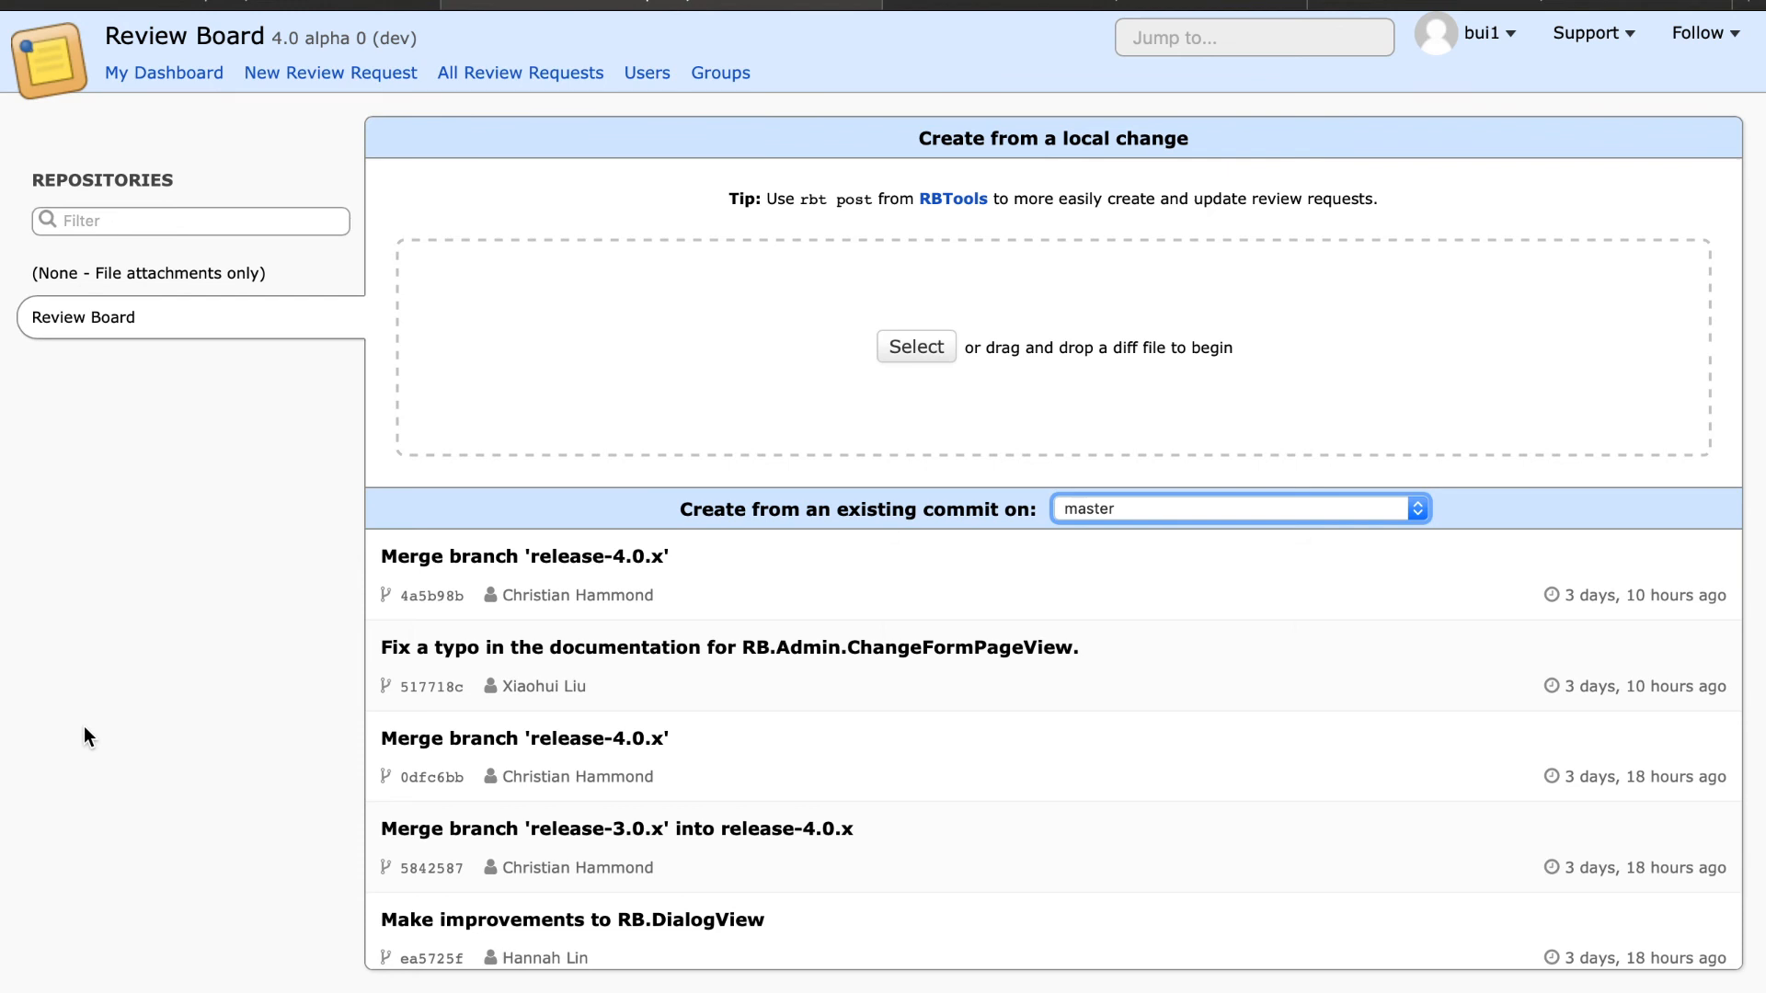
mouse_move(613, 467)
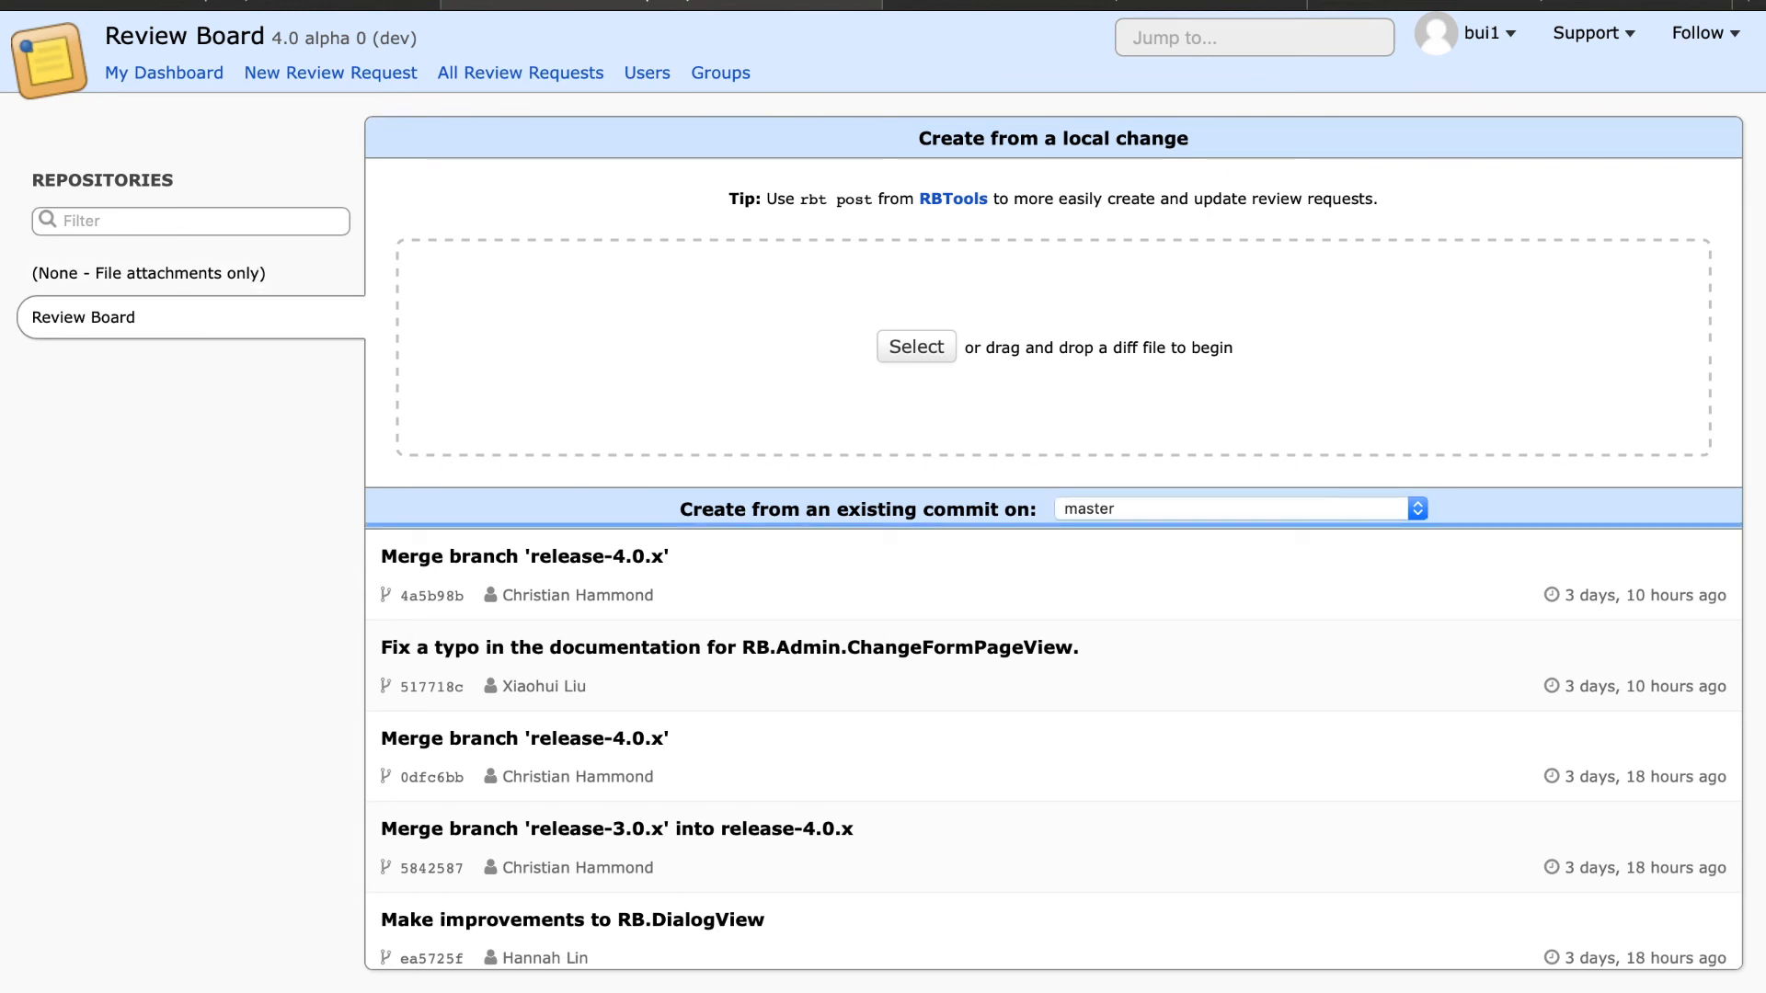
left_click(523, 555)
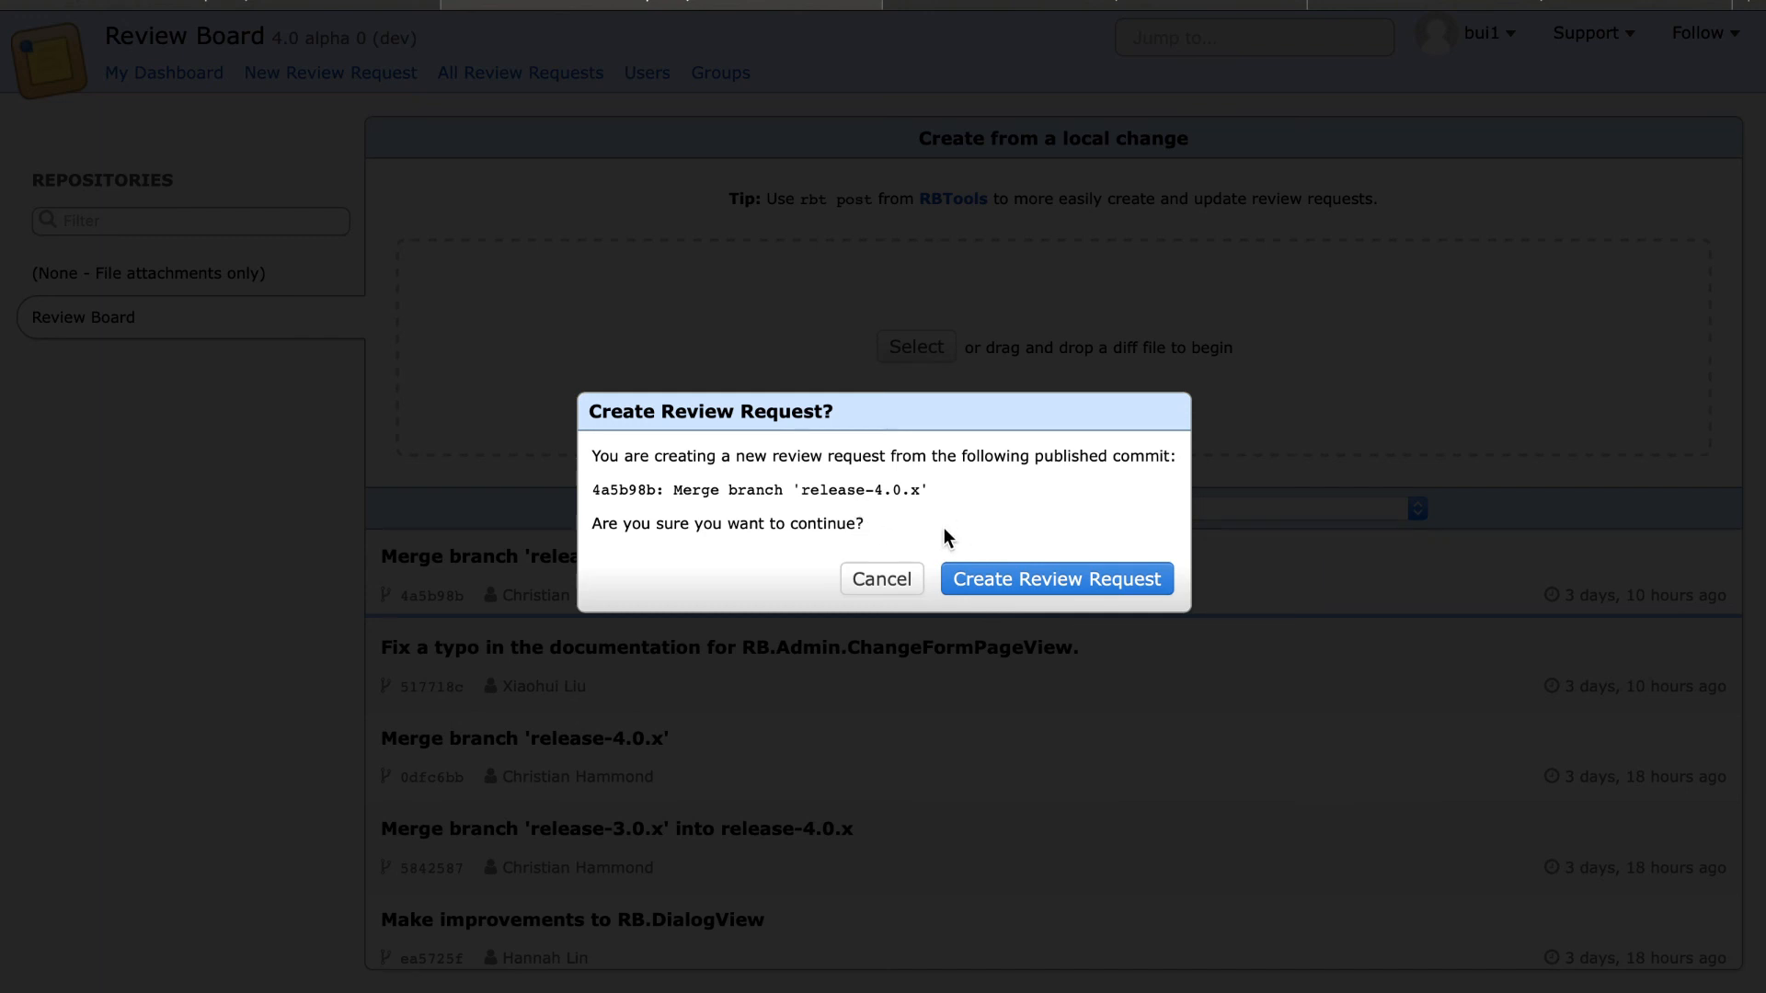
mouse_move(372, 453)
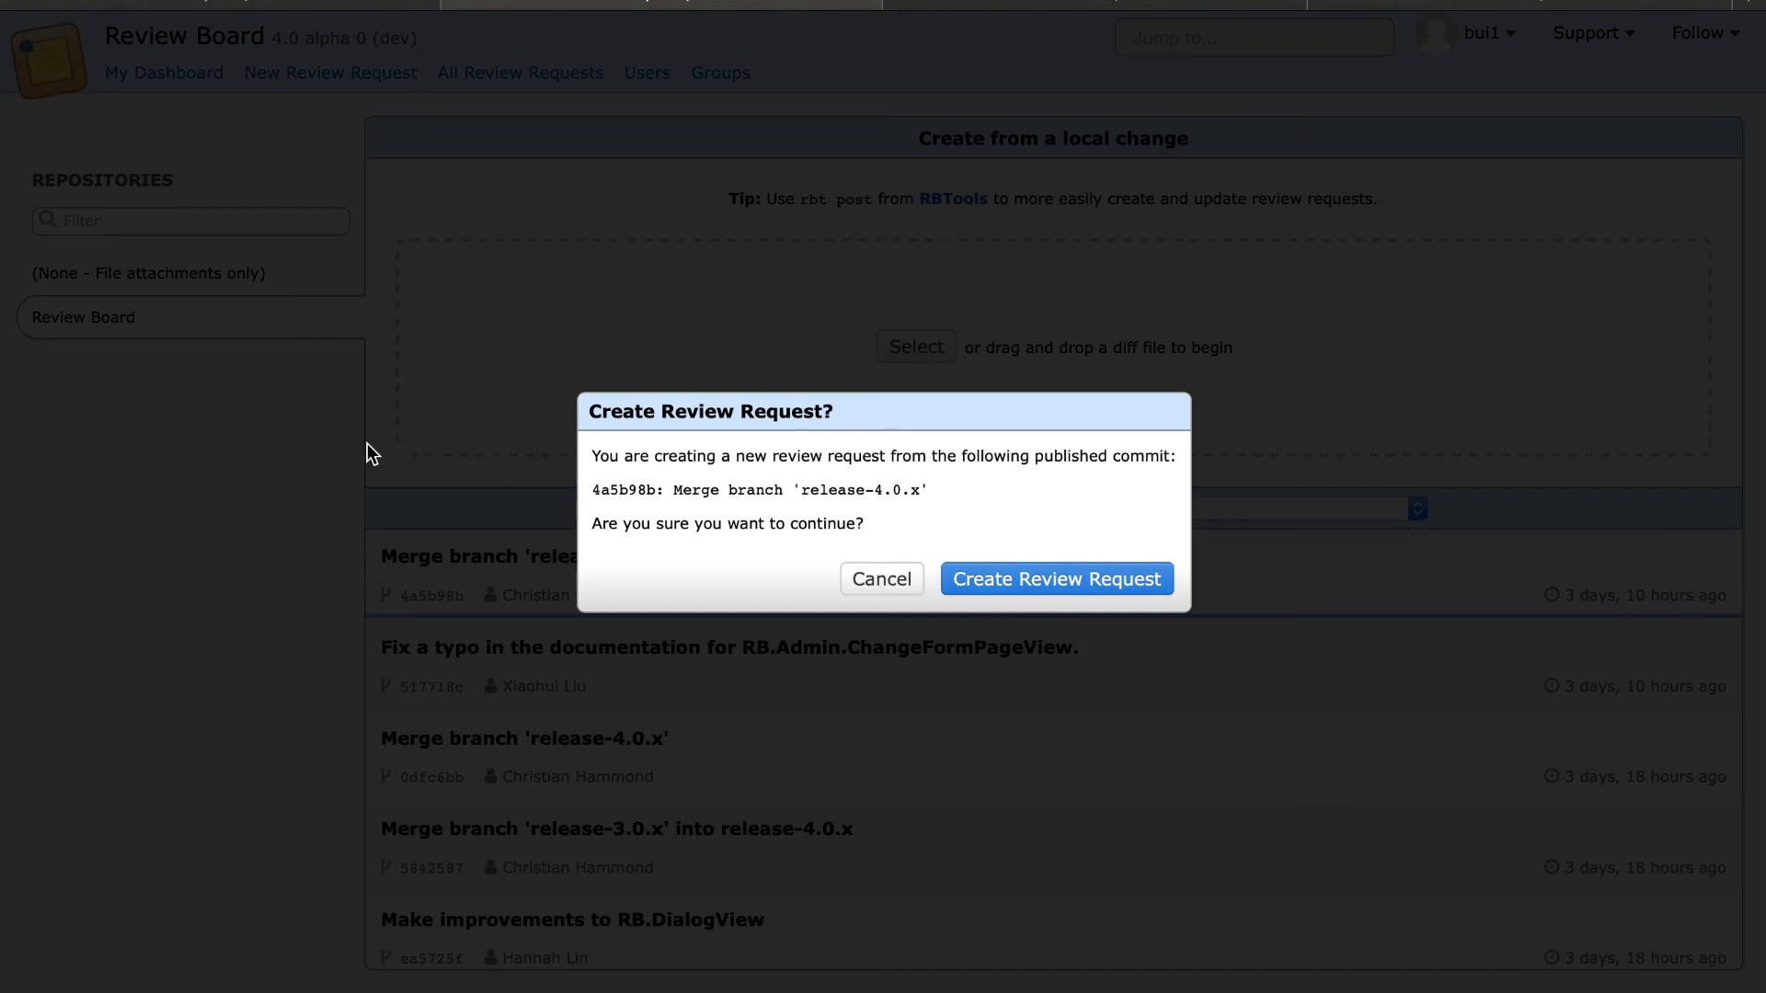
mouse_move(358, 466)
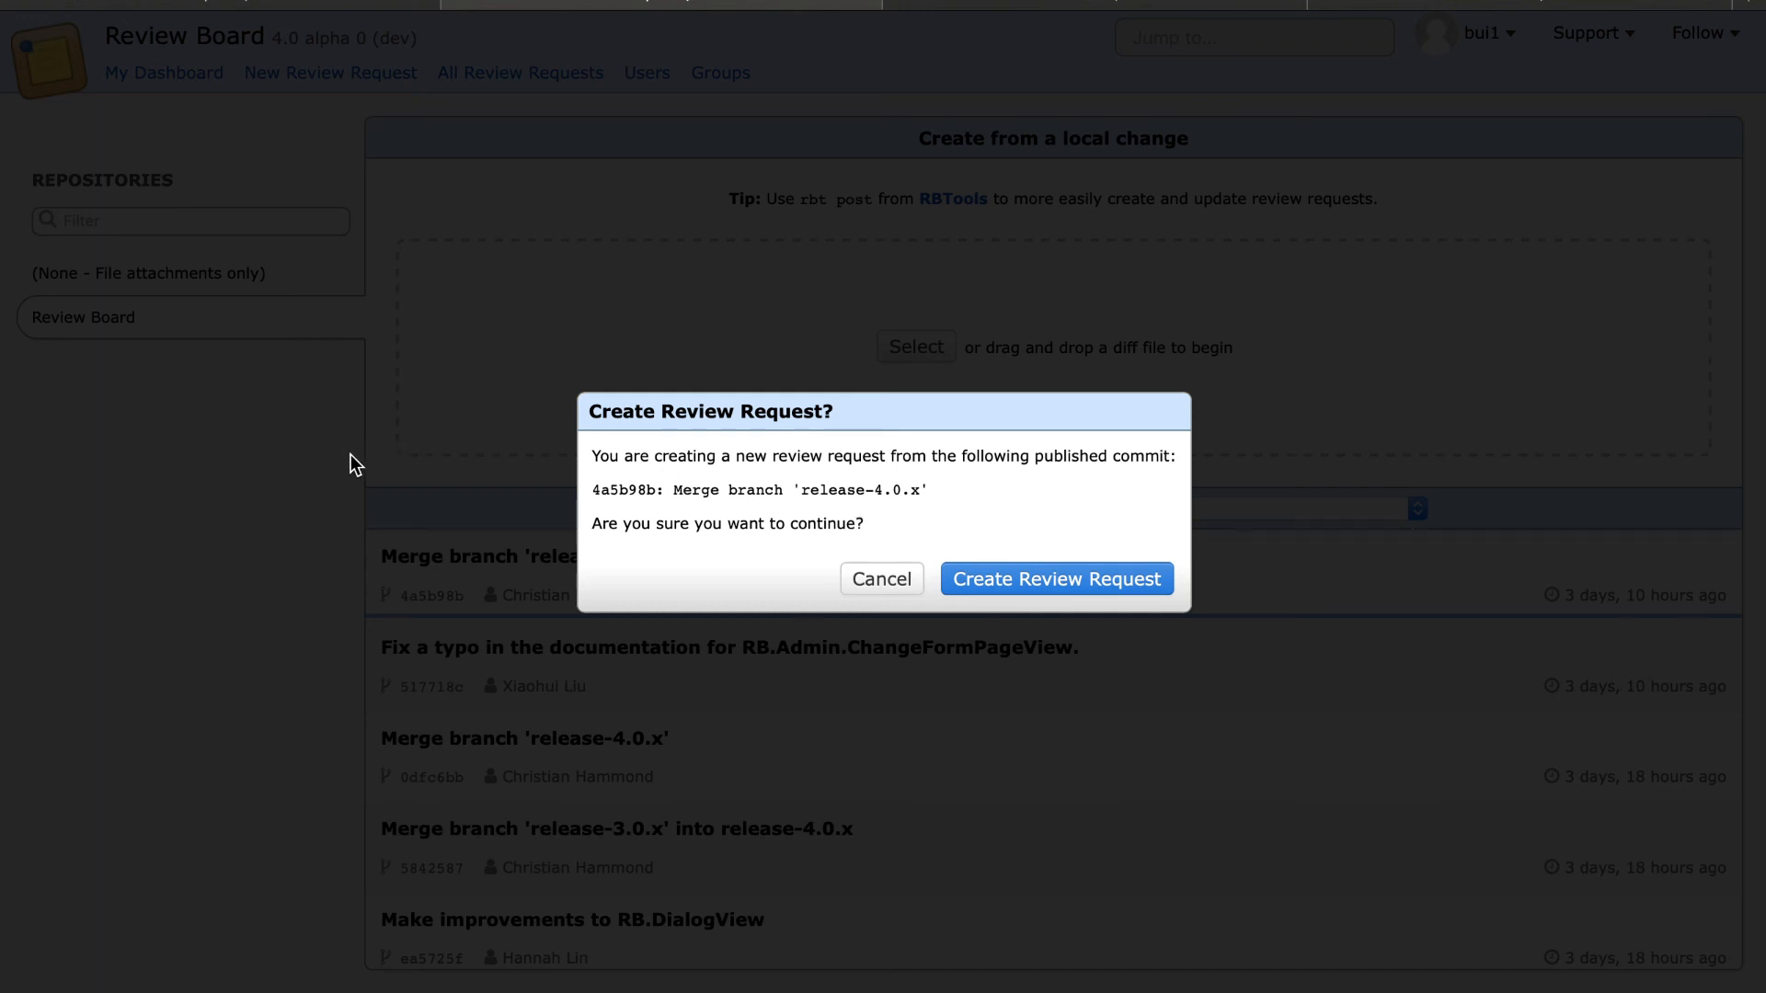